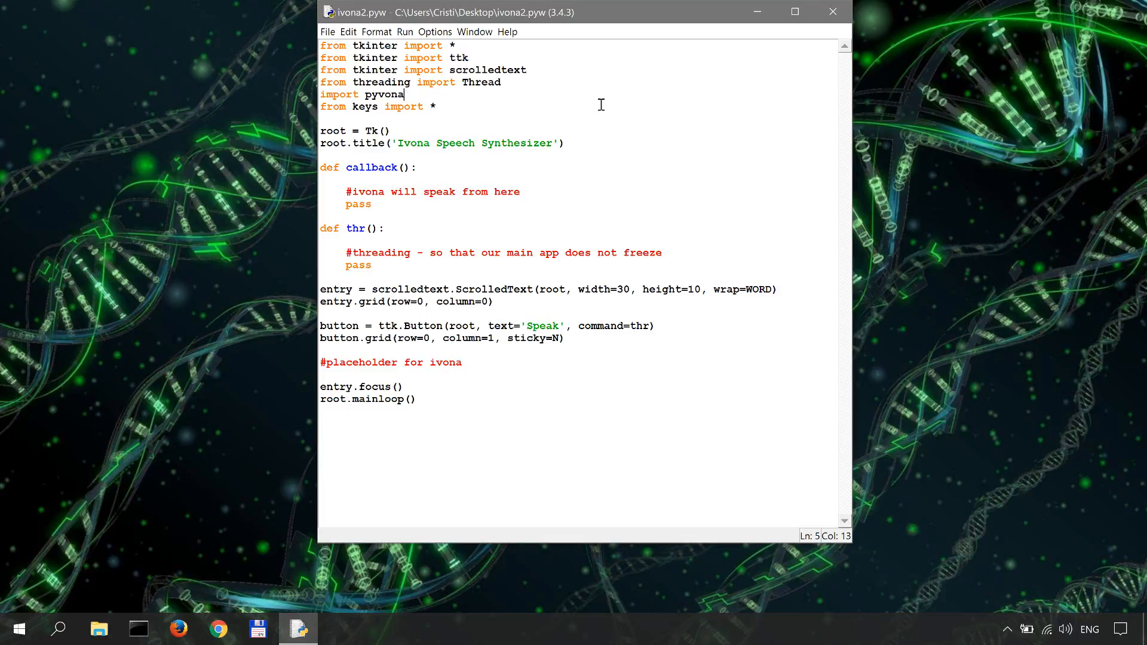
mouse_move(410, 72)
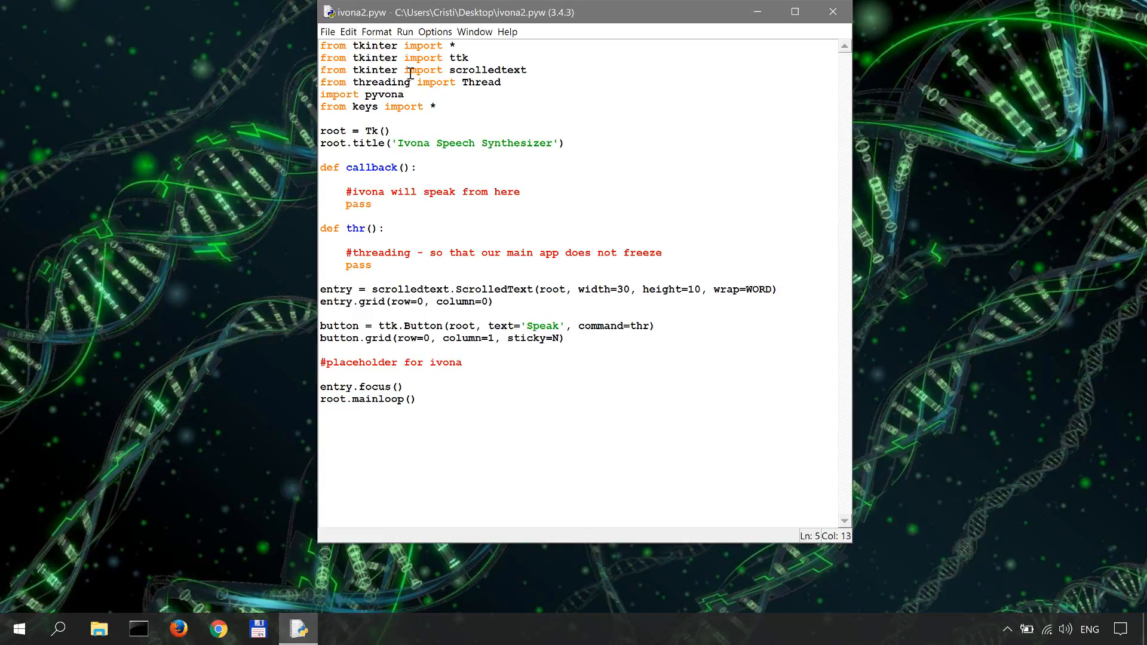
Step: Insert a blank line after the '#placeholder for ivona' comment in ivona2.pyw
left_click(381, 94)
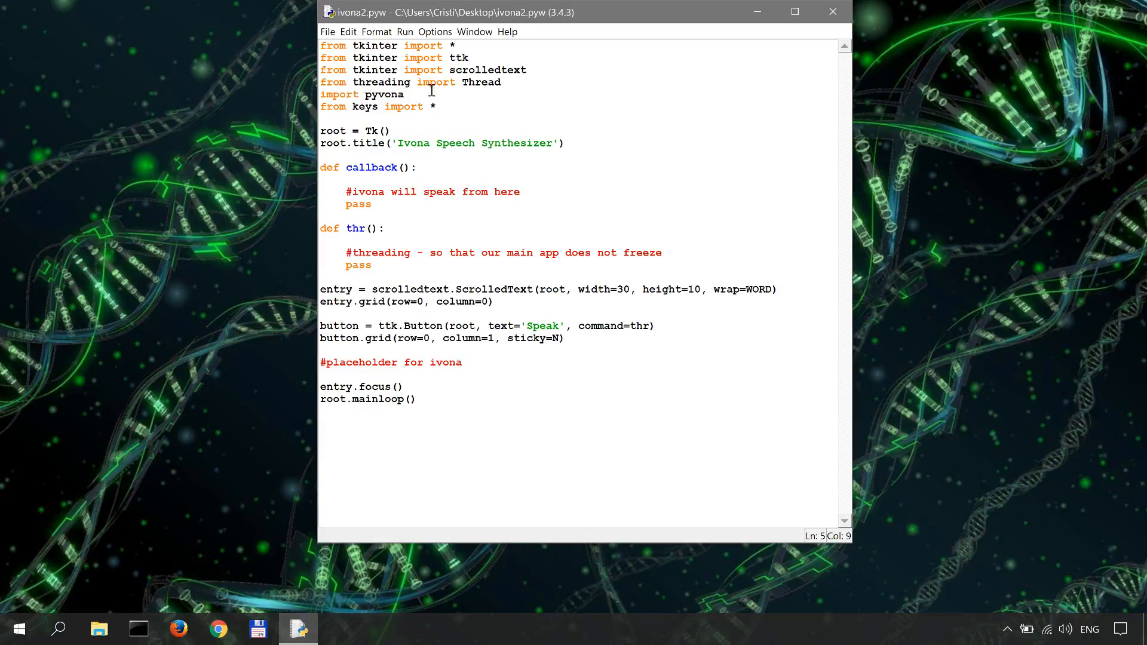
mouse_move(450, 137)
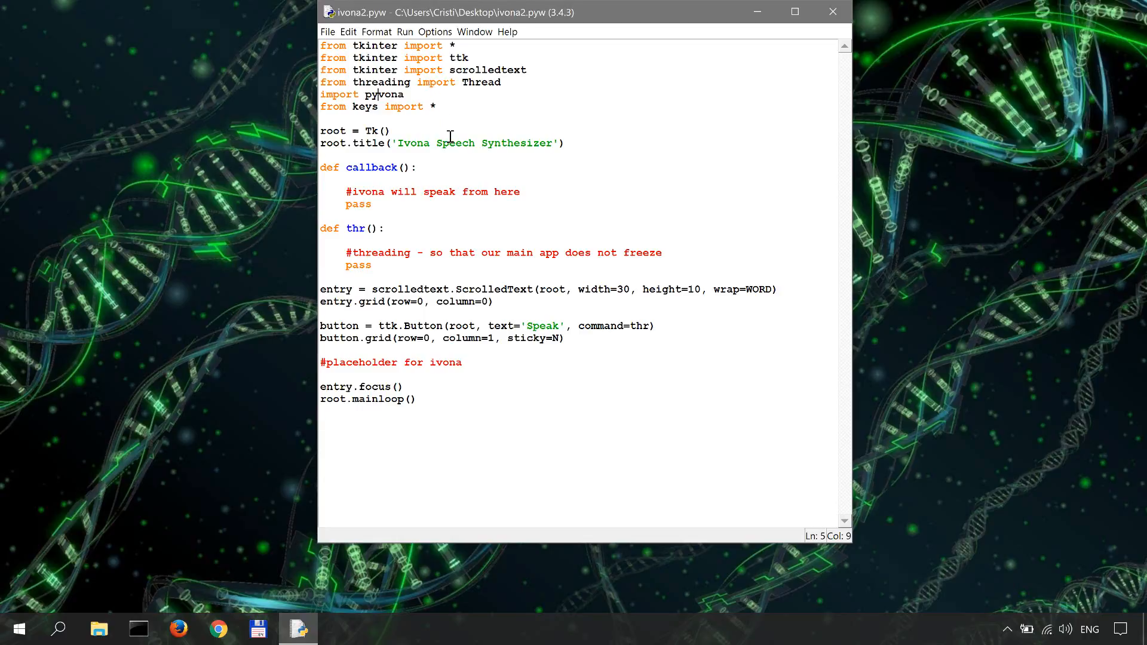
mouse_move(474, 365)
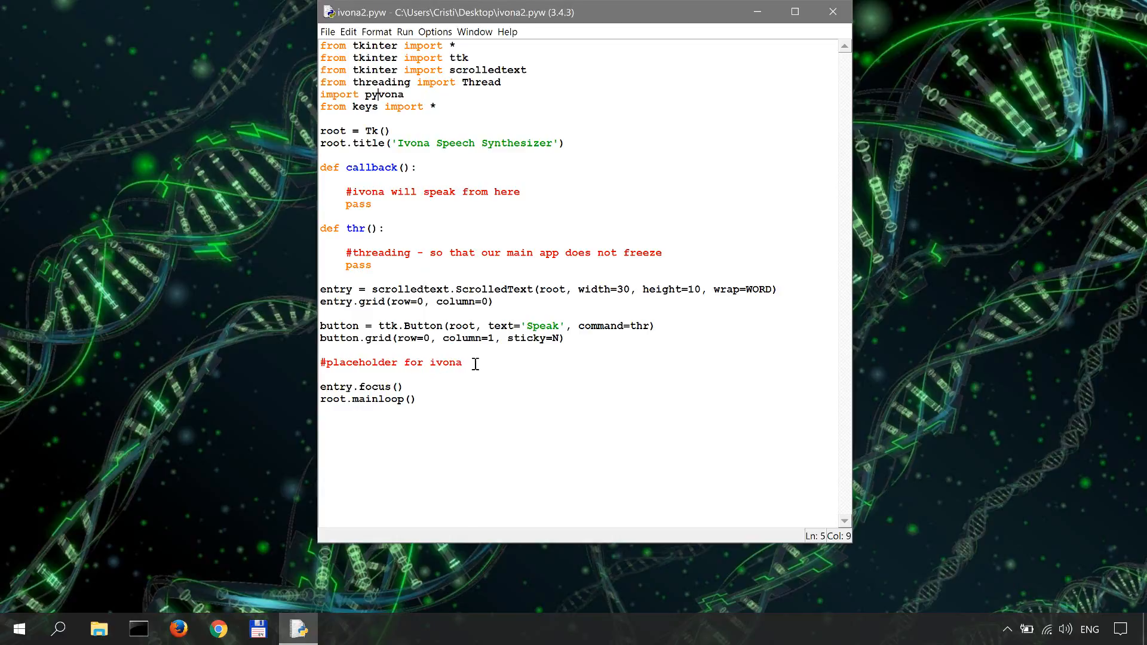
left_click(462, 362)
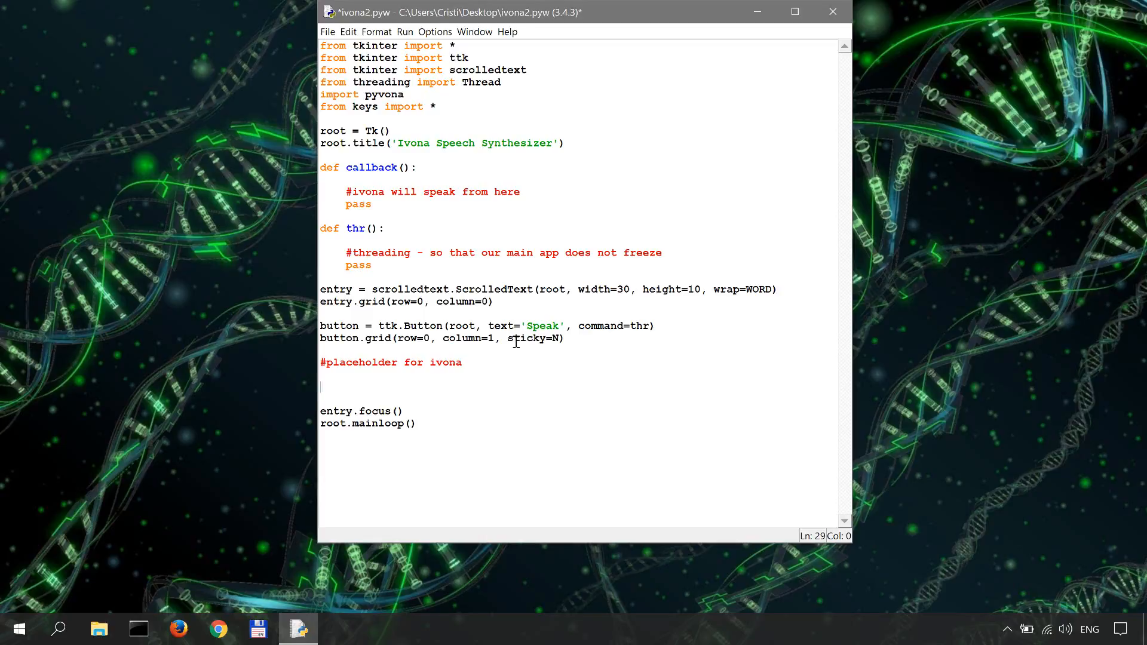
Step: Write v = pyvona.create_voice('key1', 'key2') under the ivona placeholder comment
type("v =")
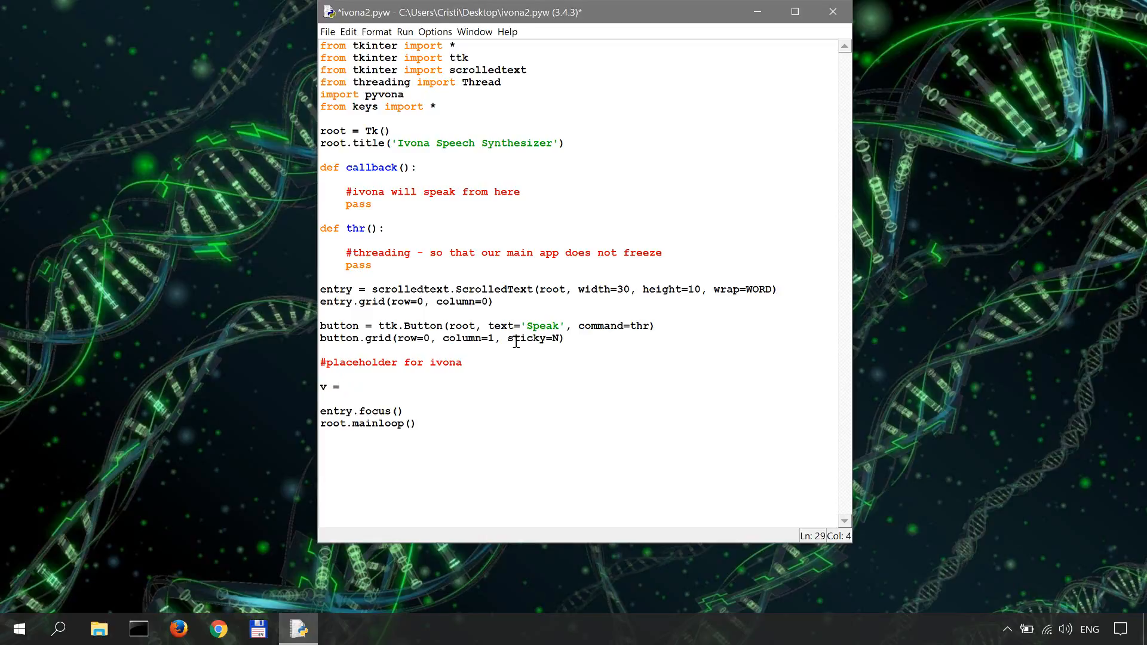
type("py")
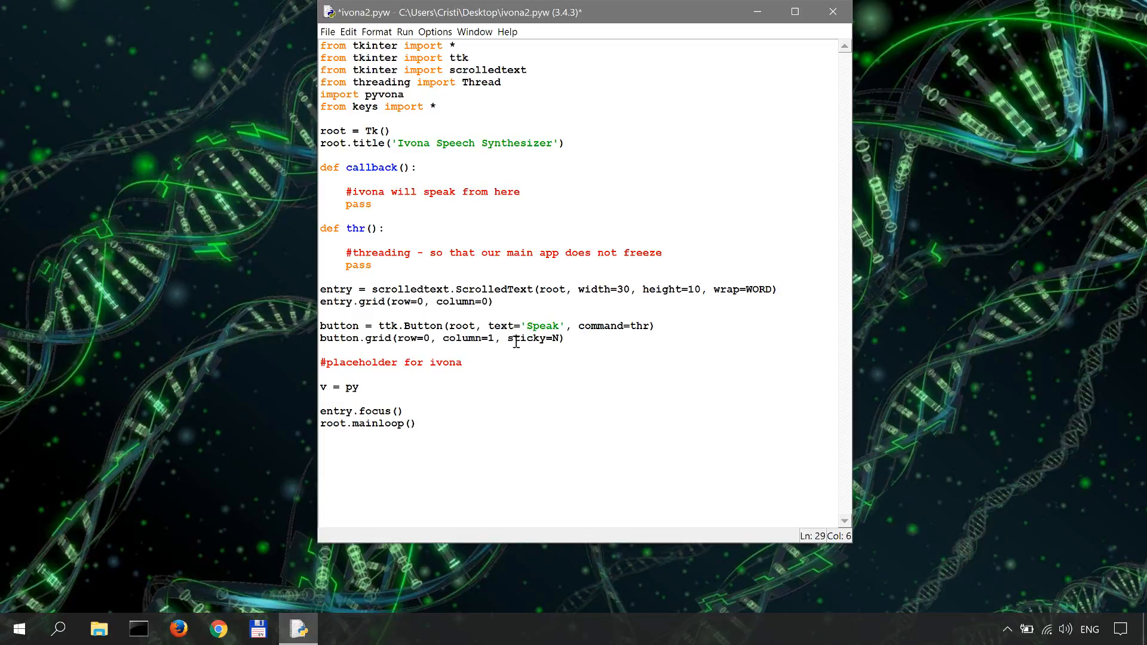
type("vona.")
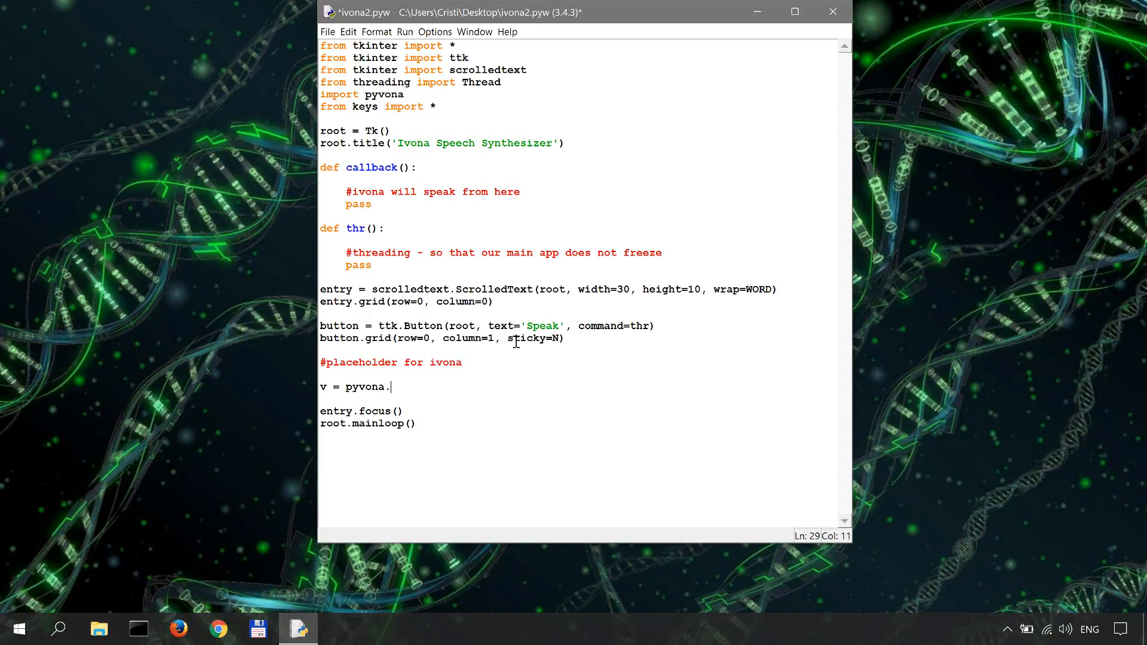
type("create_")
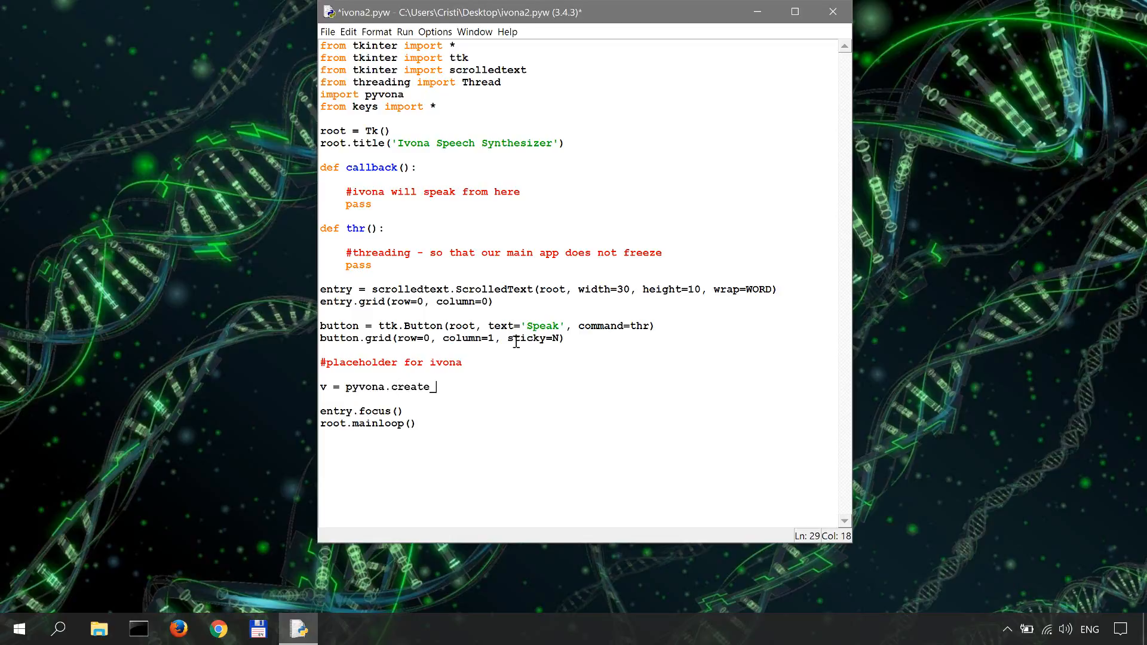
type("voice")
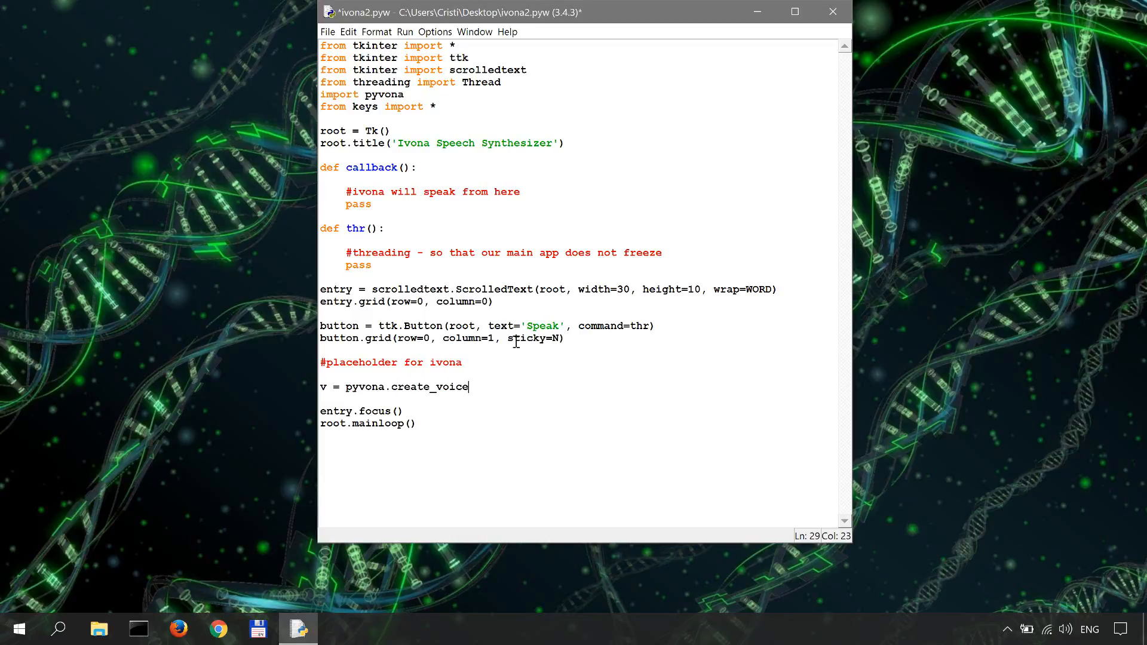
type("(")
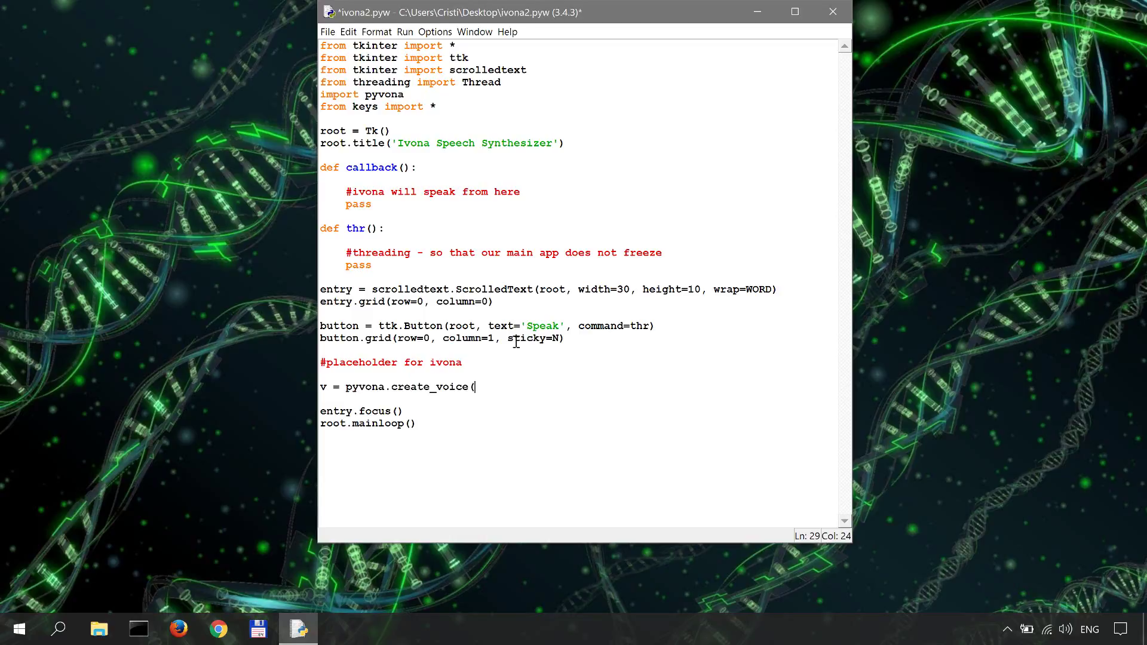
type("'key1'")
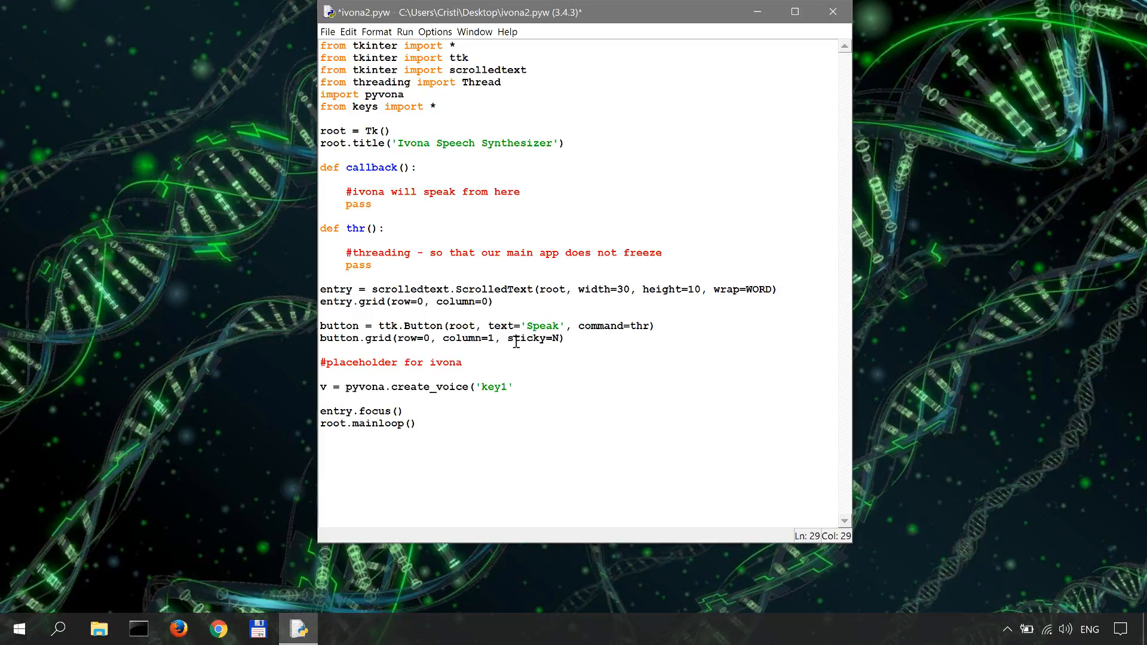
type(", 'key")
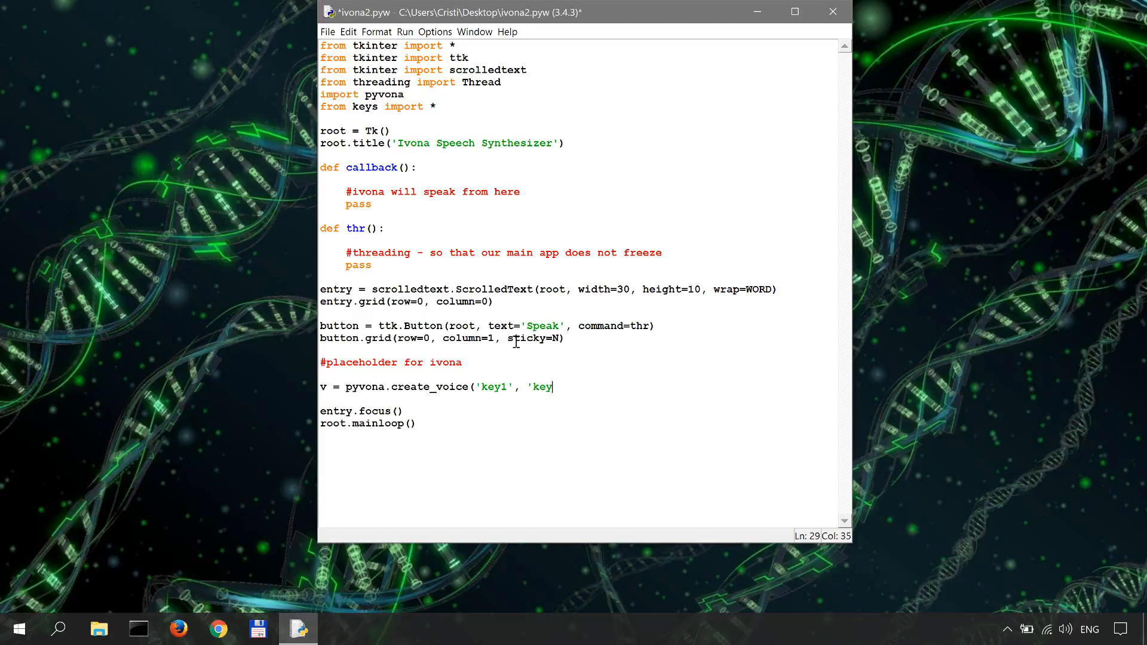
type("2'")
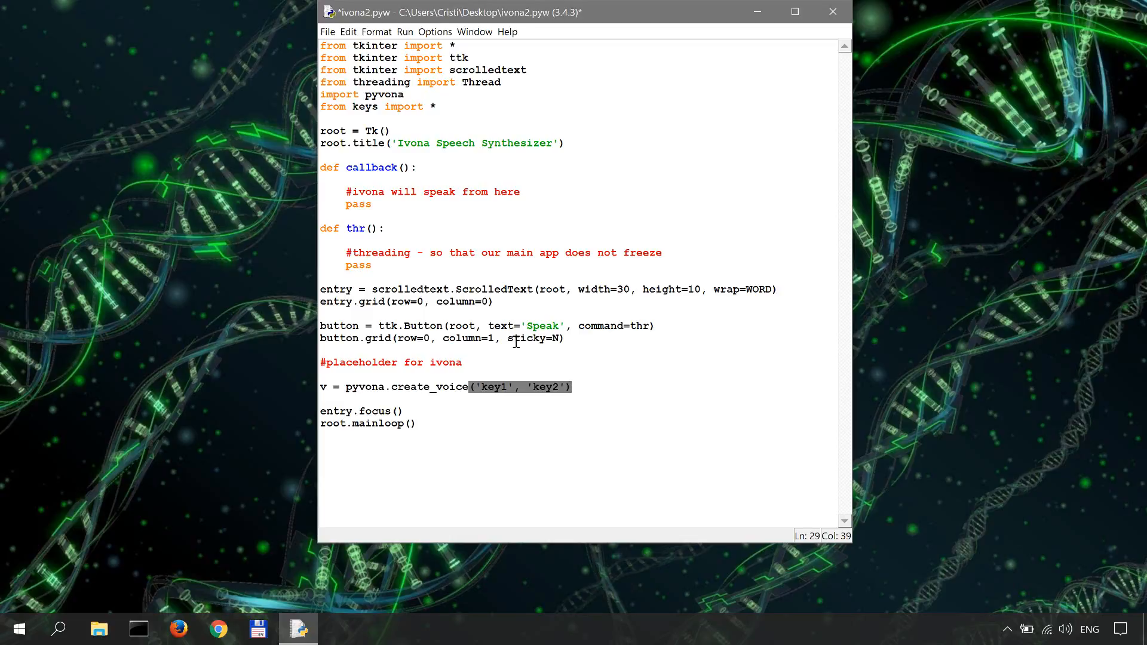
mouse_move(345, 372)
type("#")
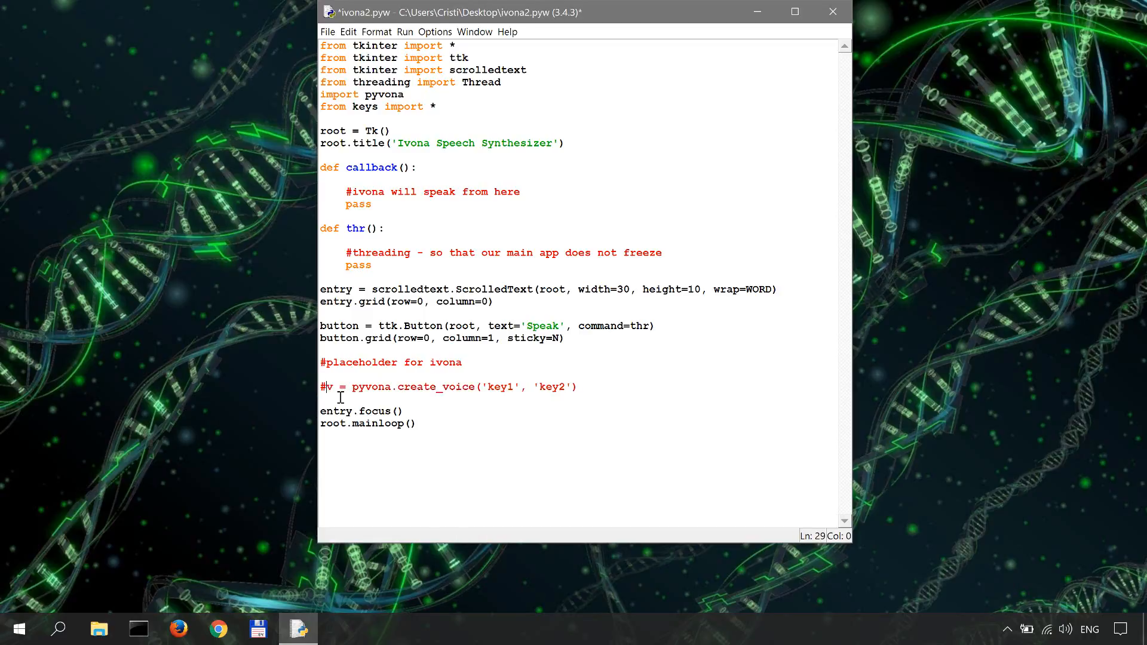
Step: Open a blank line beneath the commented #v = pyvona.create_voice('key1', 'key2') line
left_click(324, 387)
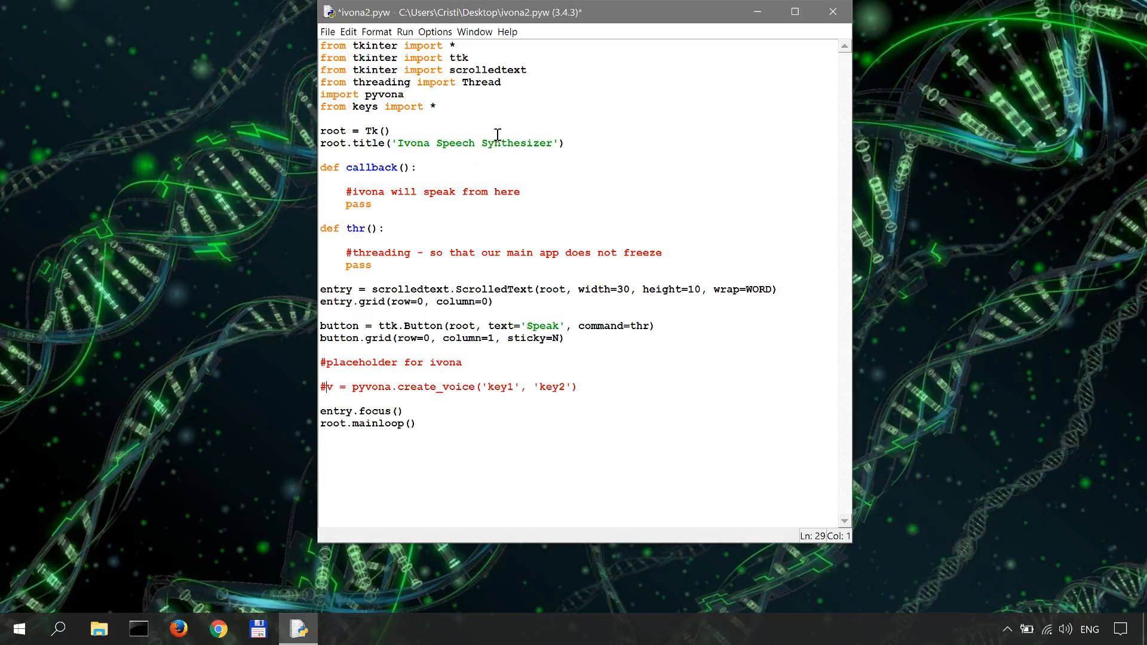
left_click(437, 107)
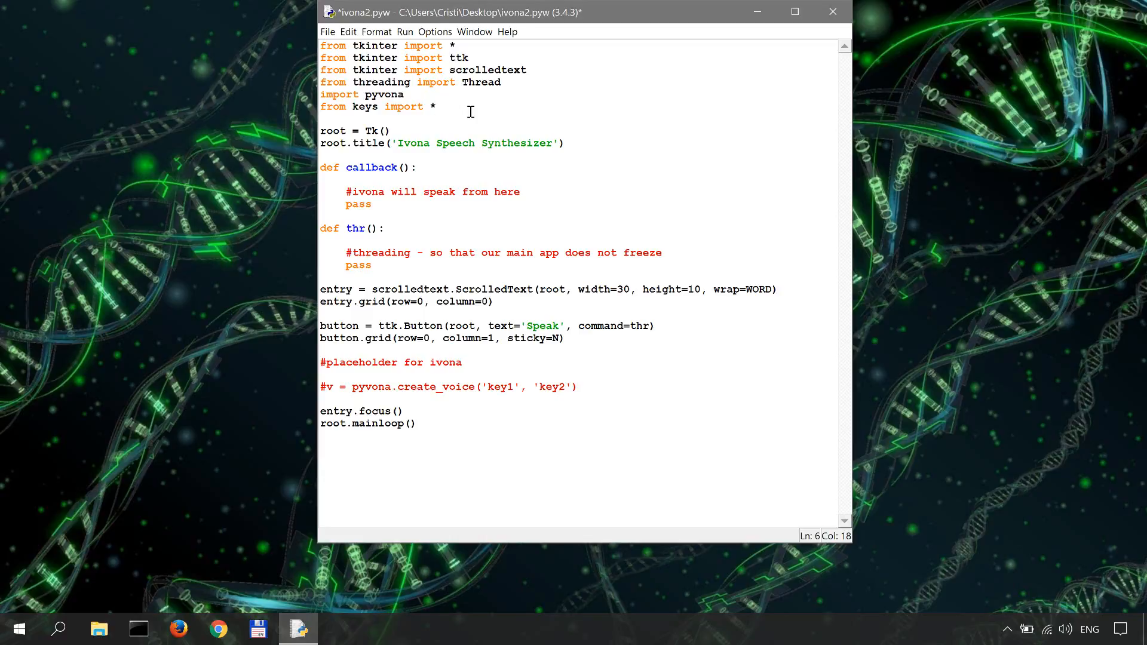
left_click(651, 388)
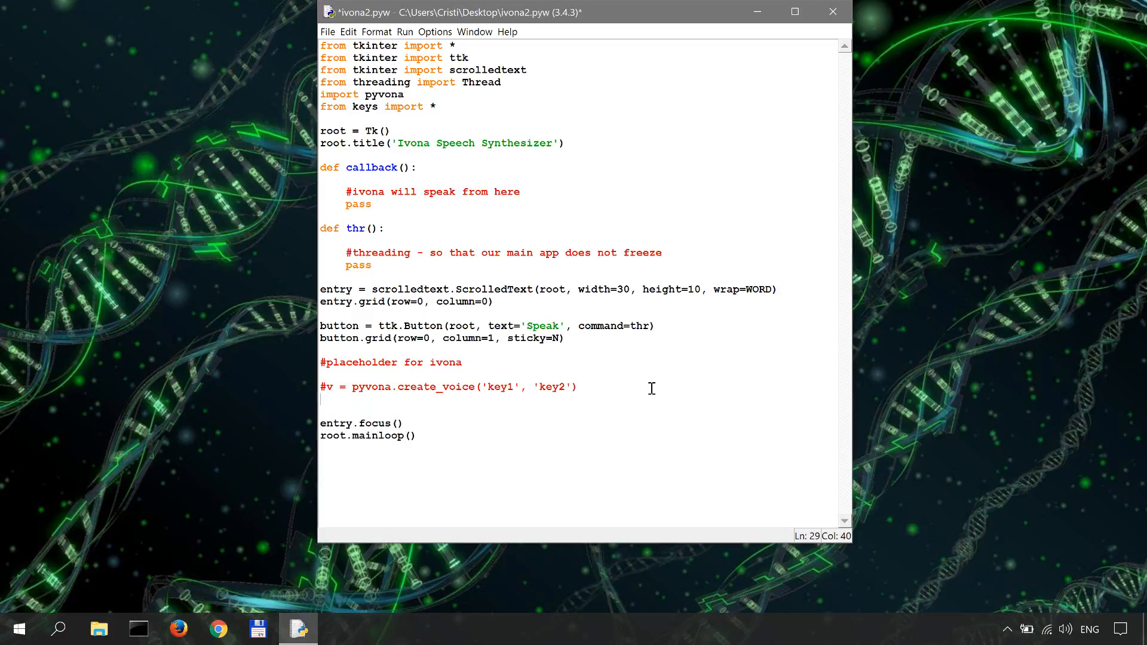
Step: Add the live line v = pyvona.create_voice(key1, key2) below the commented version
type("v = py")
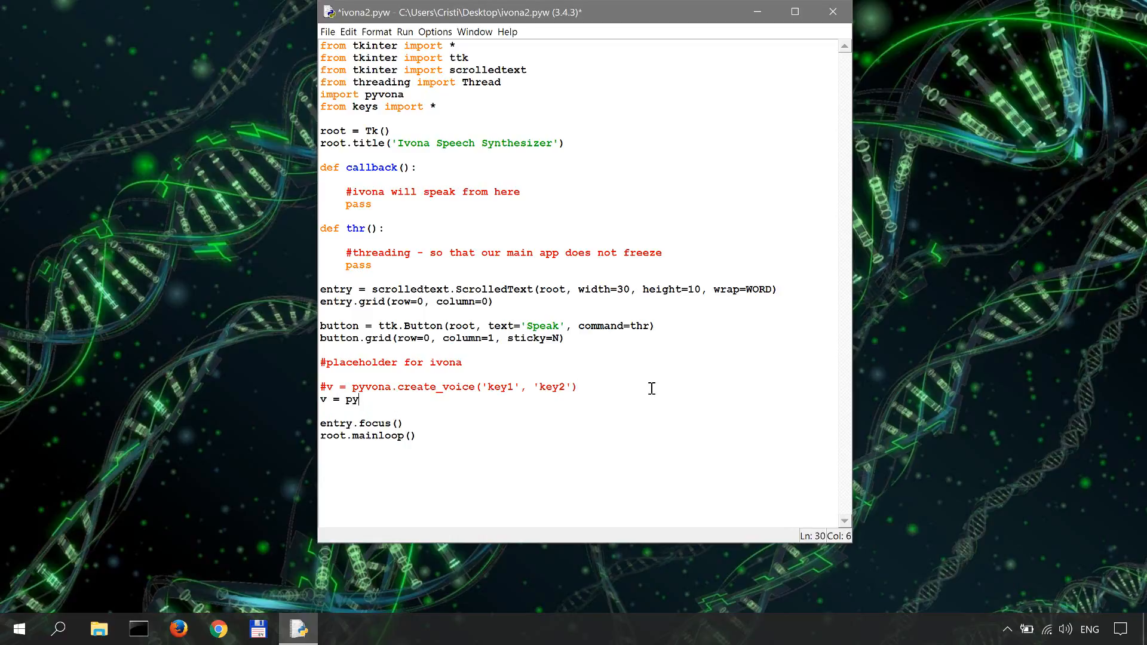
type("vona.create")
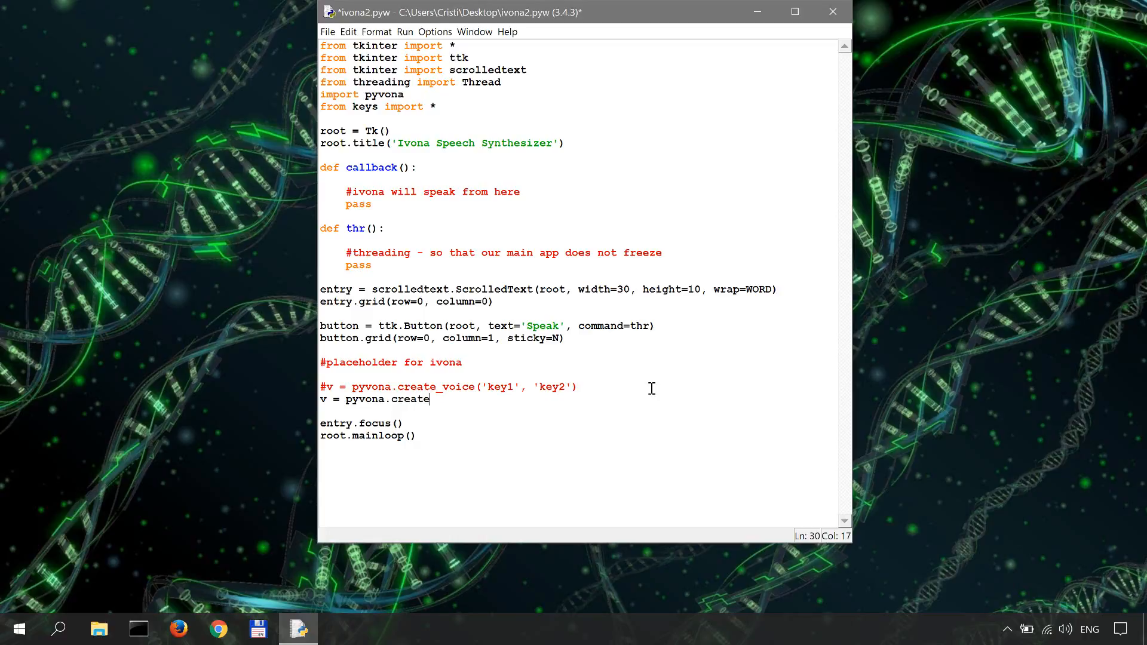
type("_voice(ke")
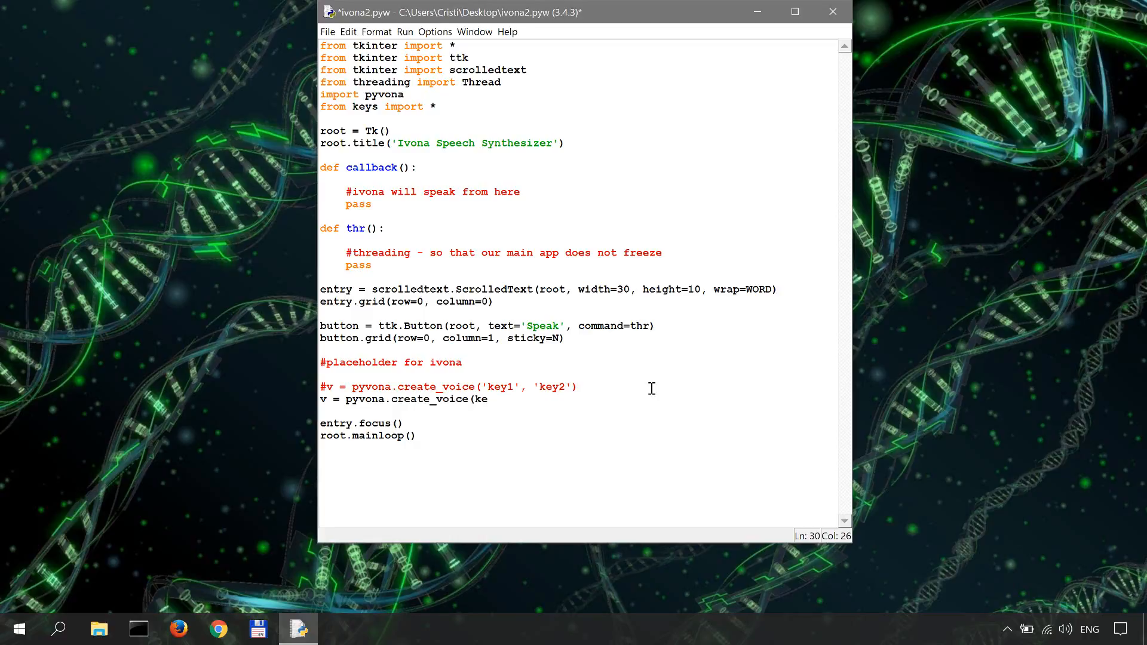
type("y1, key2")
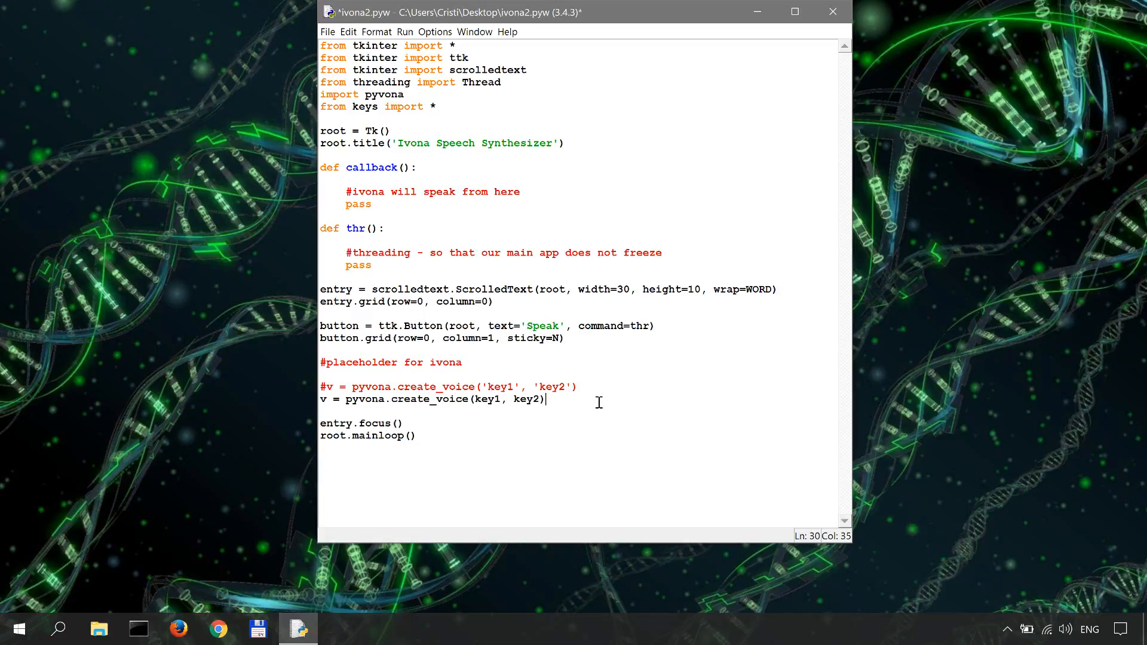
left_click(579, 387)
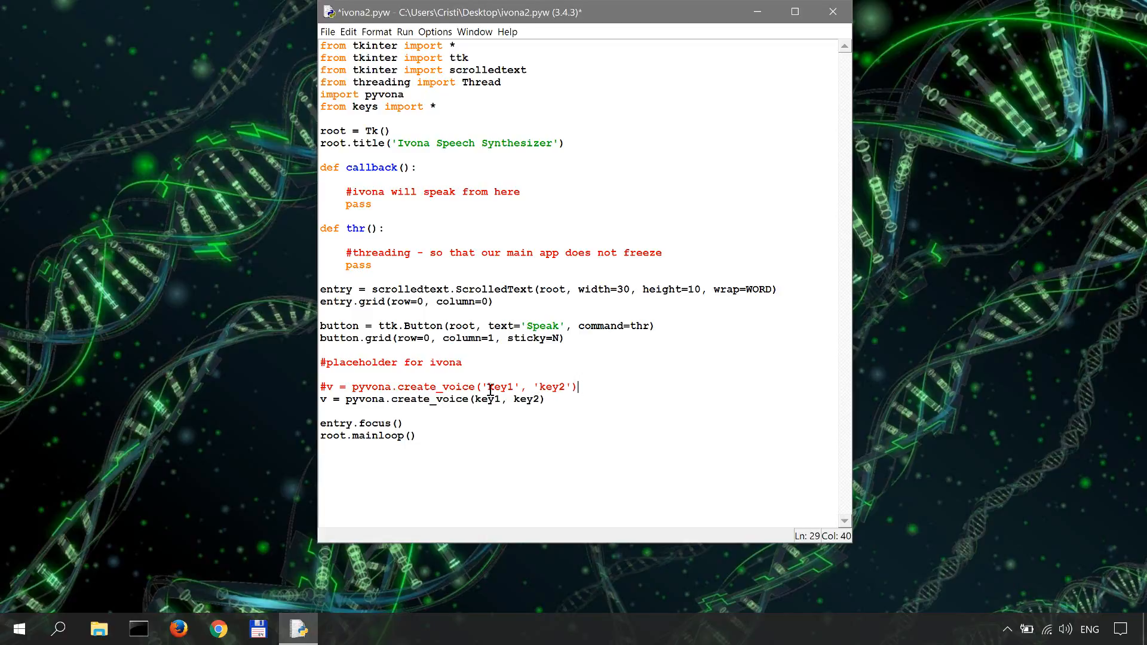
mouse_move(603, 400)
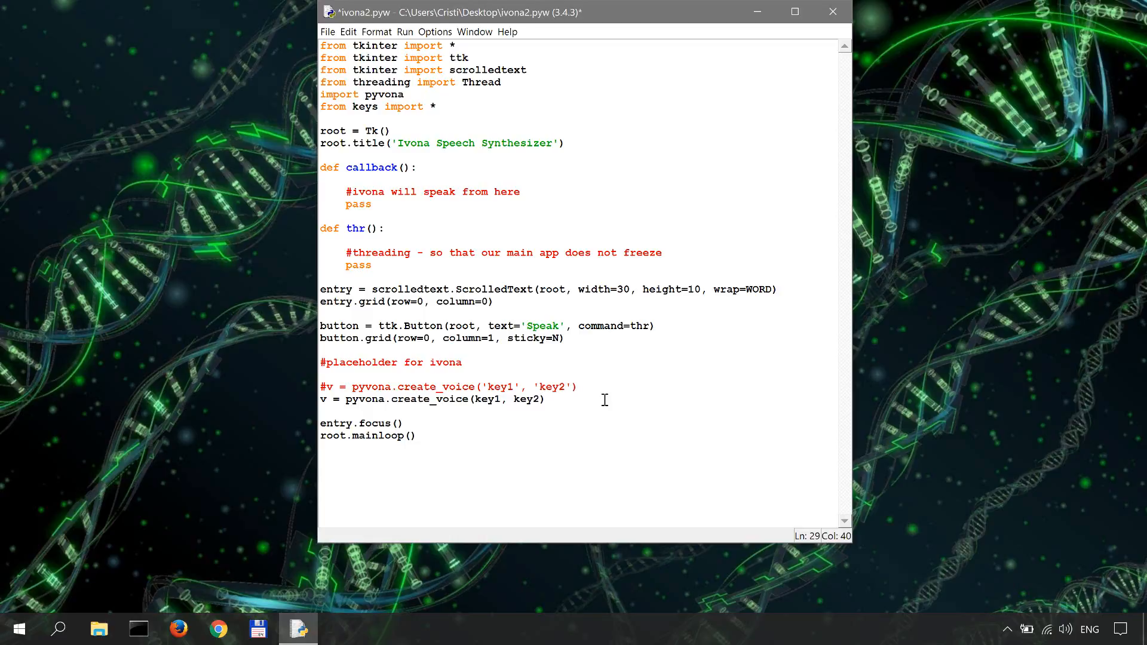
left_click(577, 386)
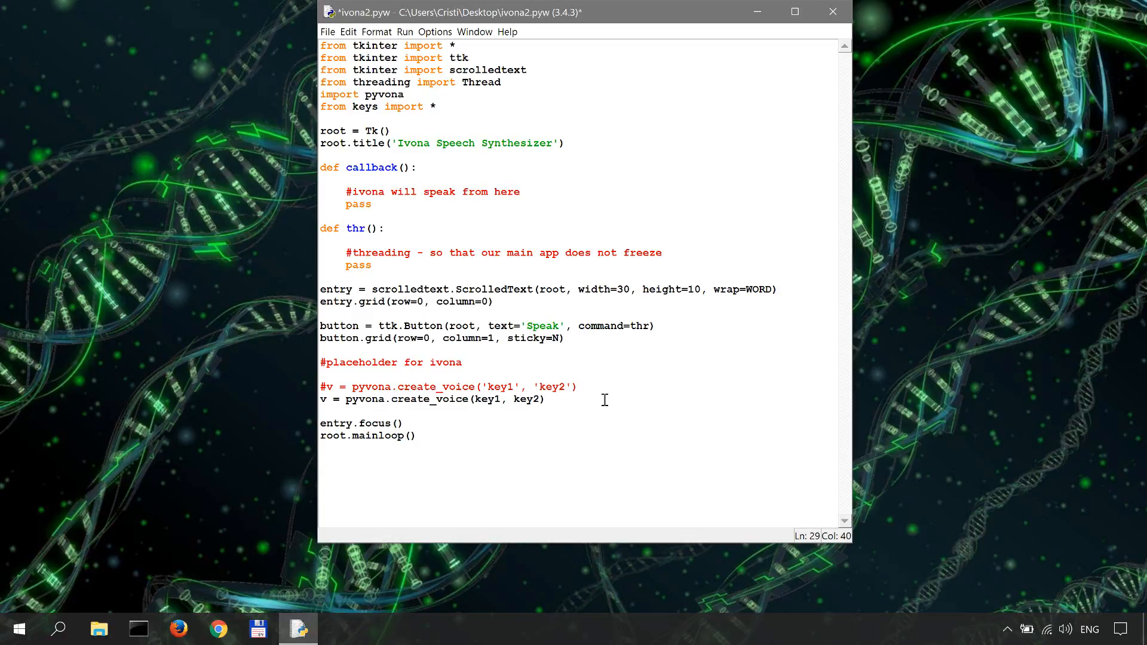
left_click(546, 400)
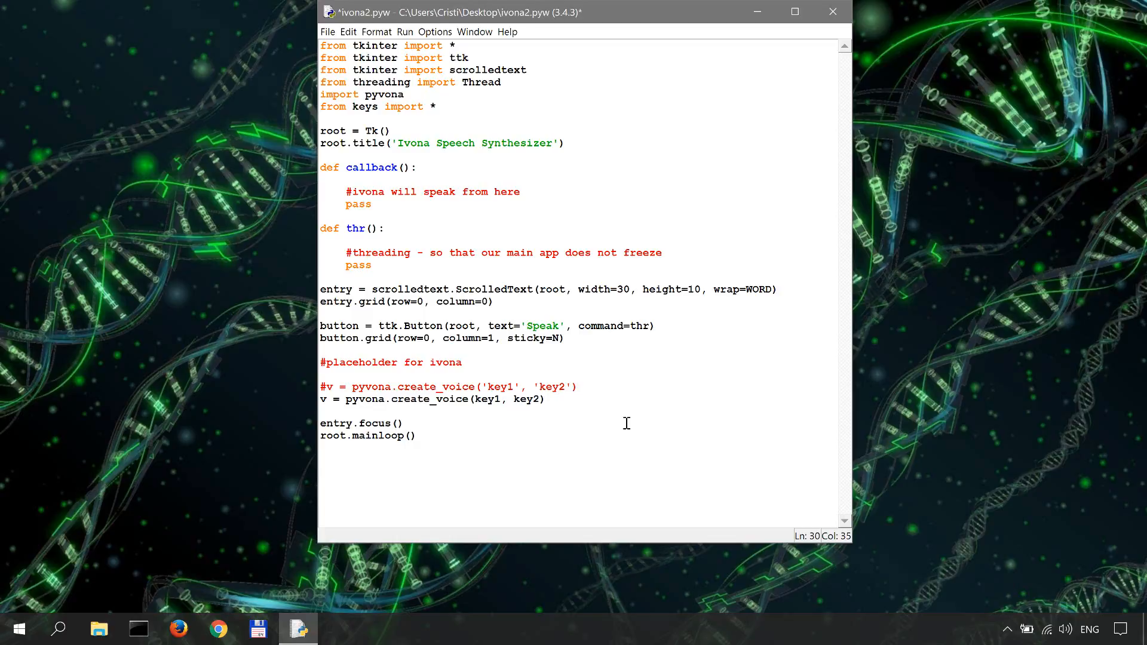
left_click(544, 398)
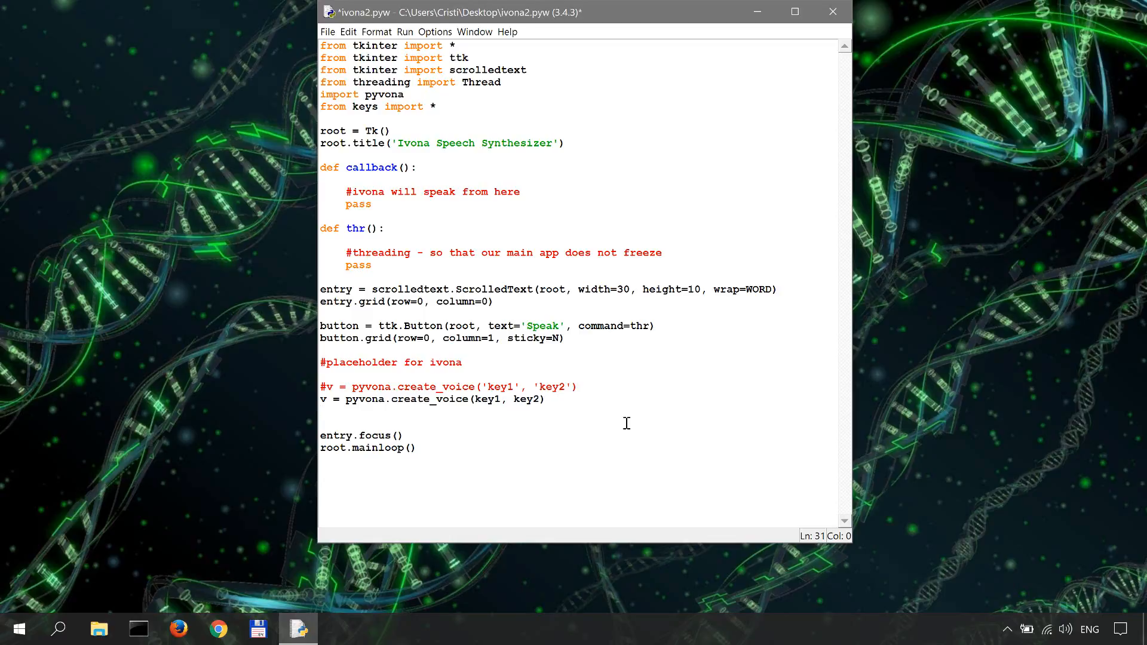
Step: Add v.voice_name = 'Emma' after the create_voice line and open a new line below
left_click(320, 412)
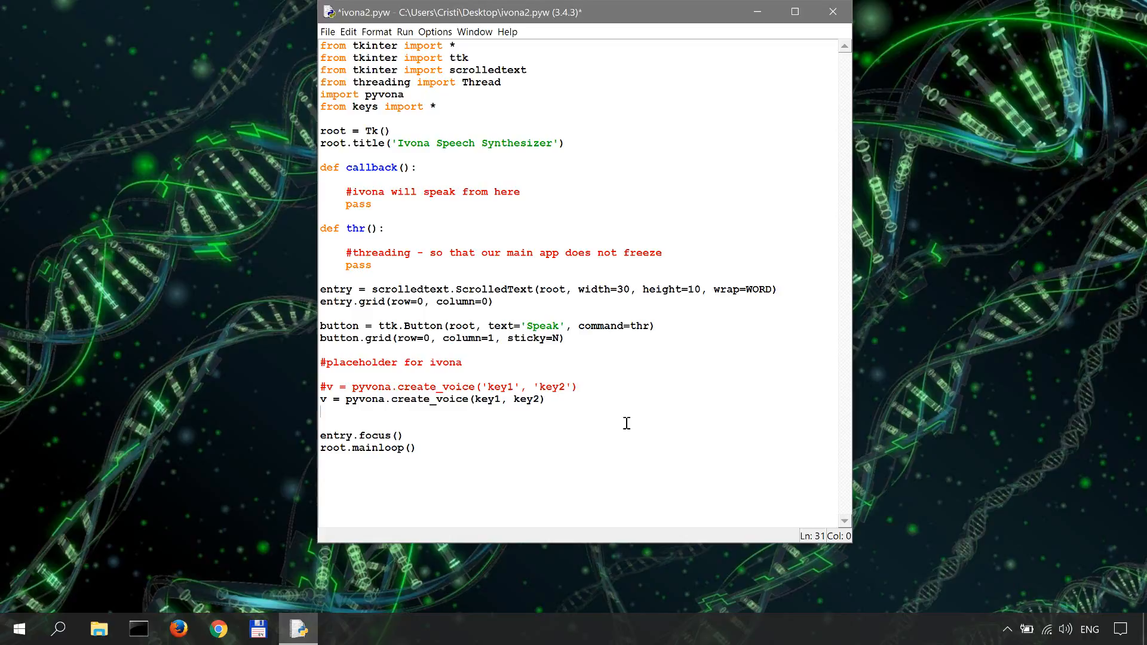
type("v")
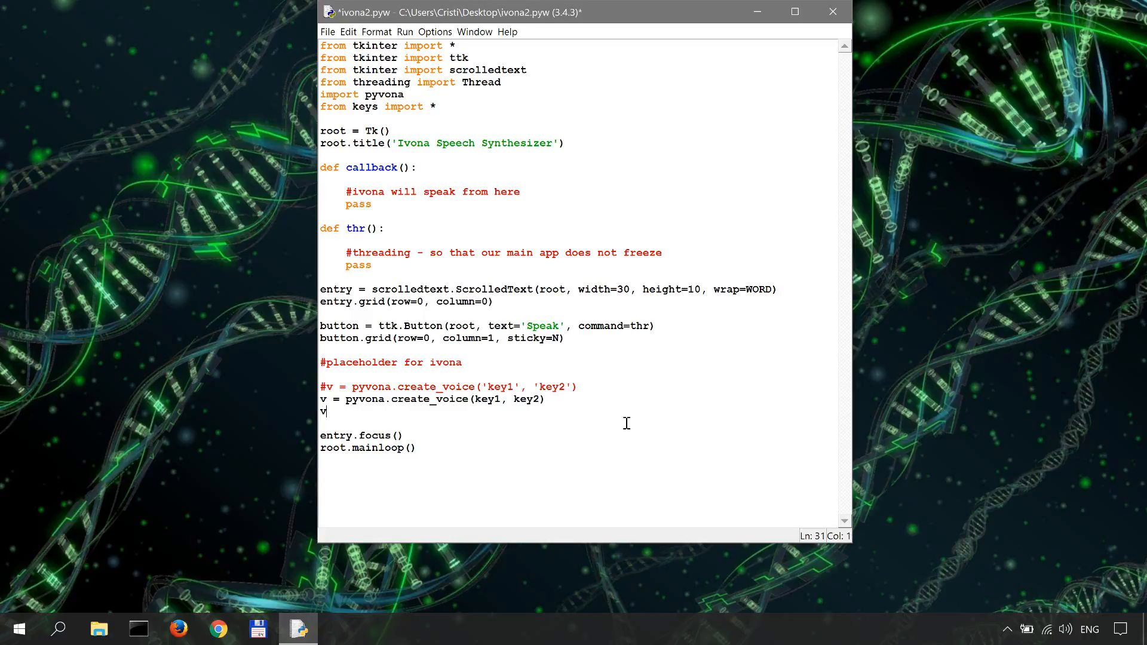
type(".")
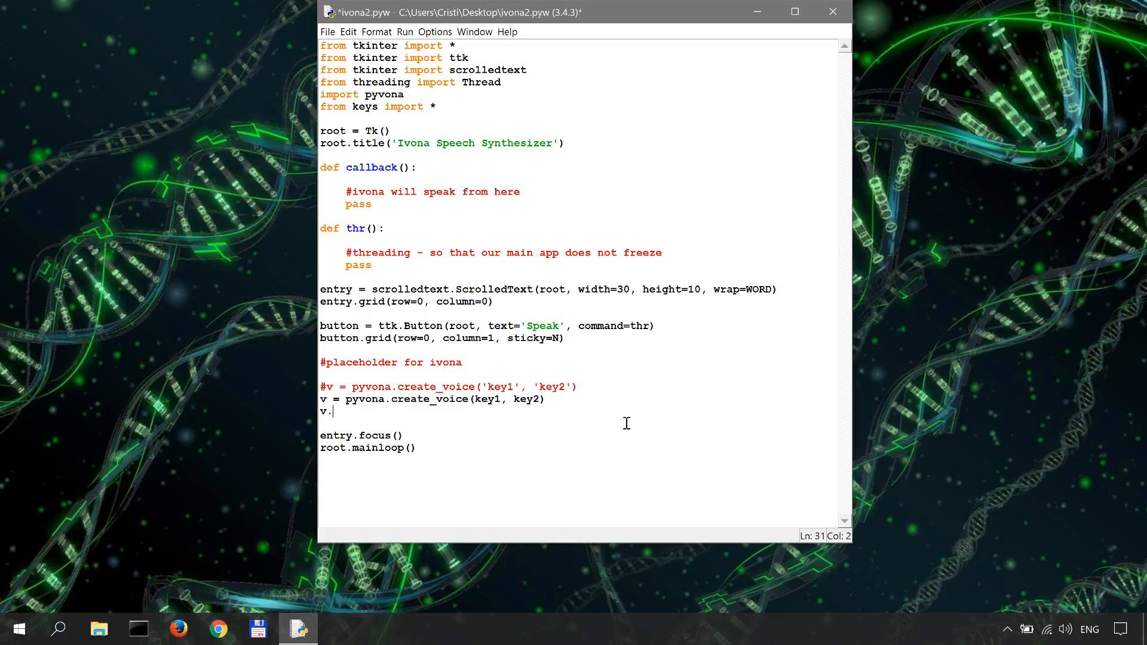
type("voic")
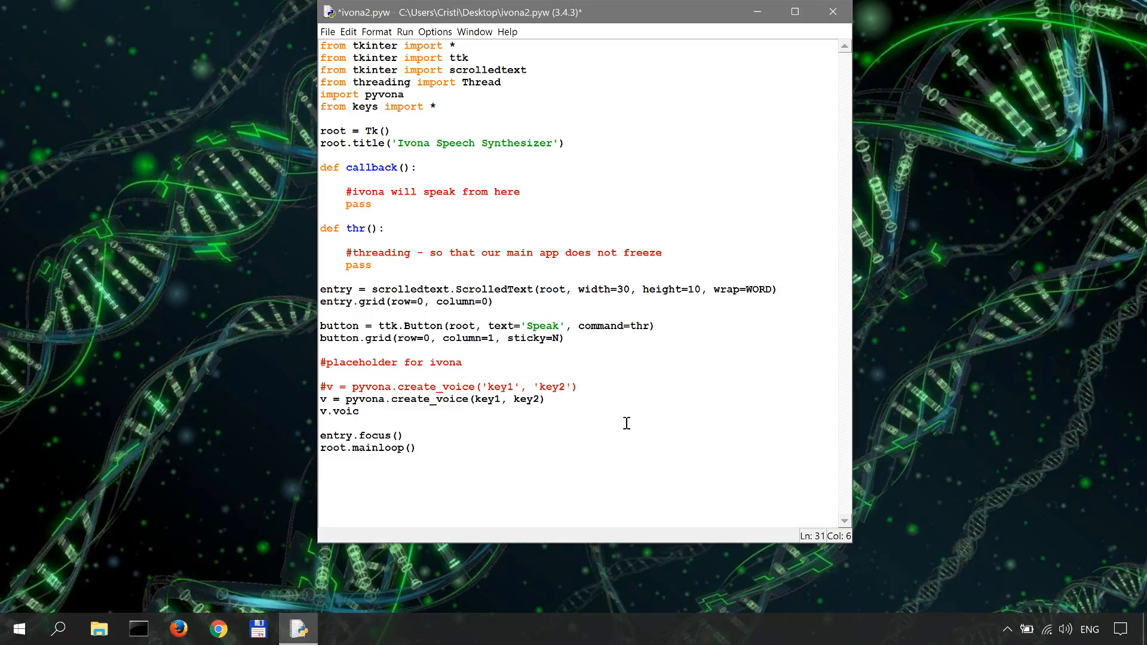
type("e_")
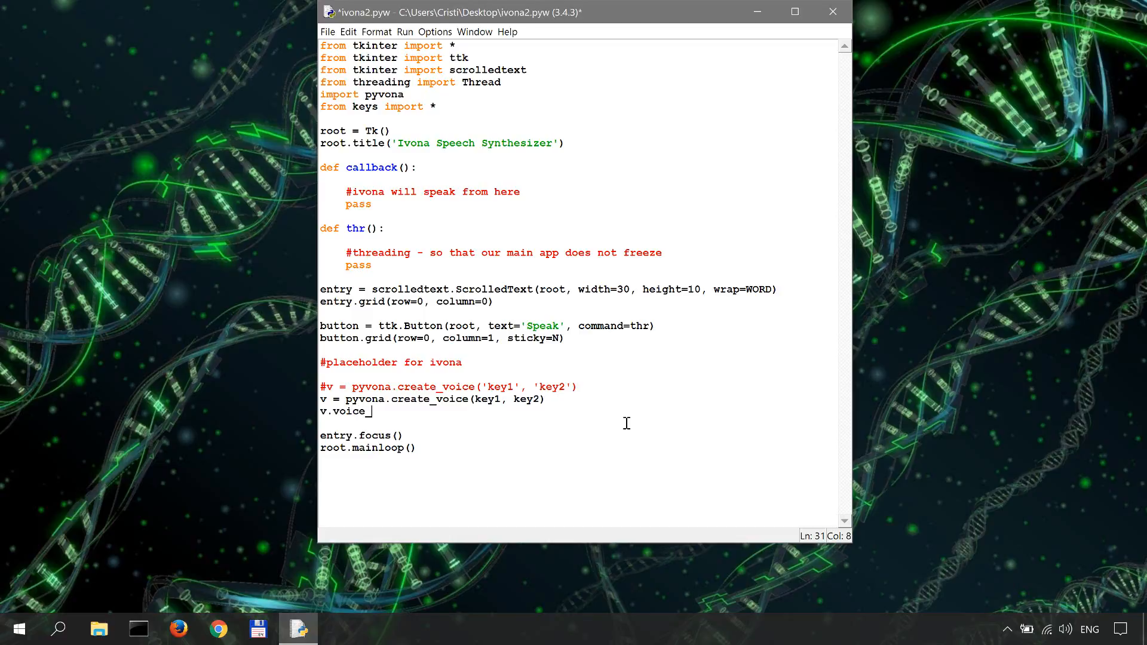
type("name")
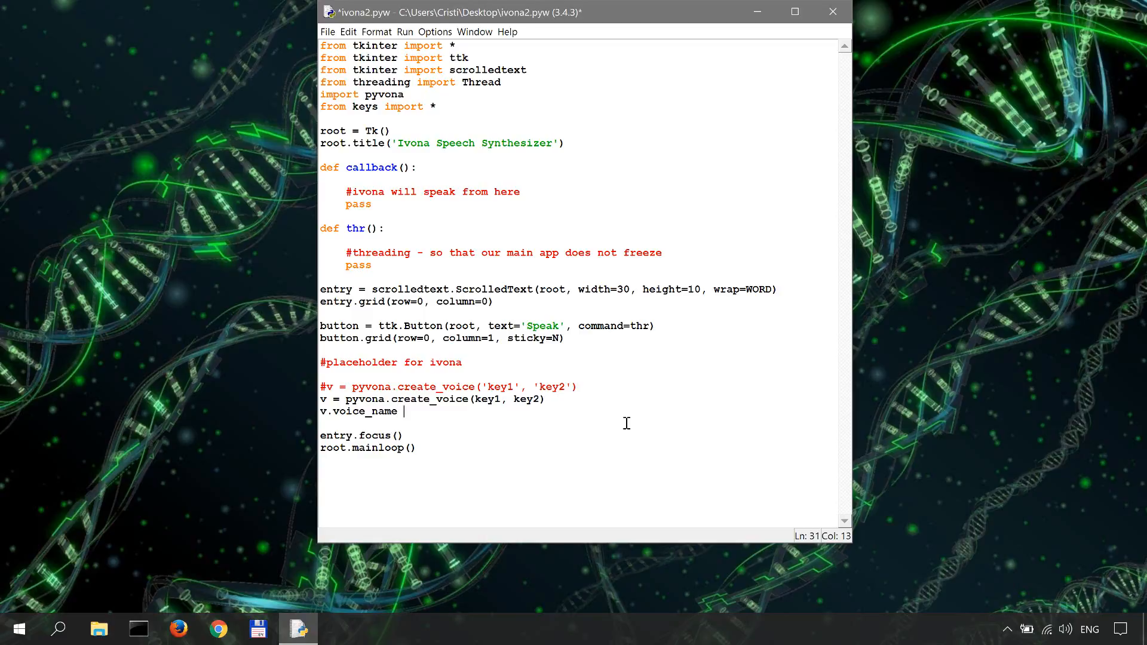
type("= 'Emma'")
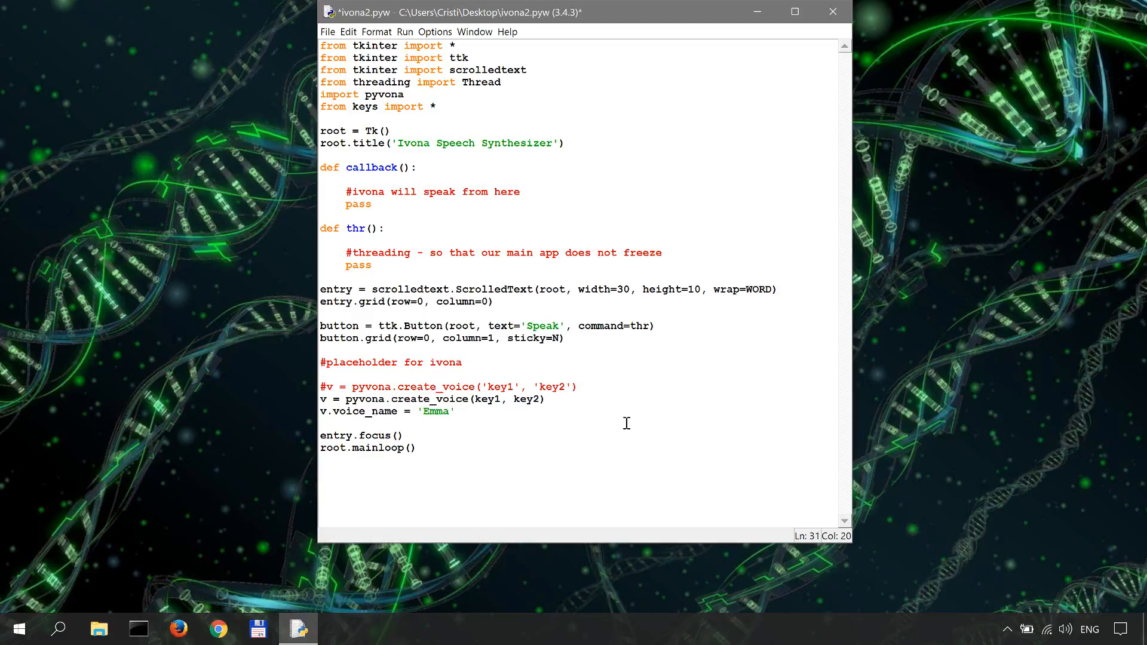
key("Right")
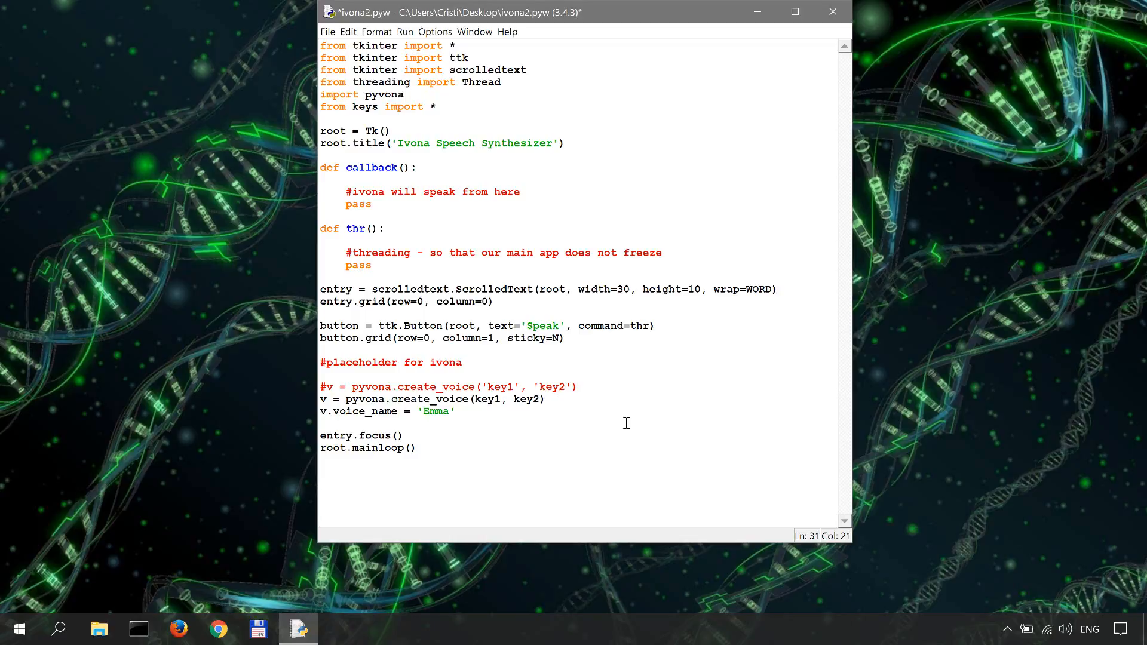
left_click(455, 411)
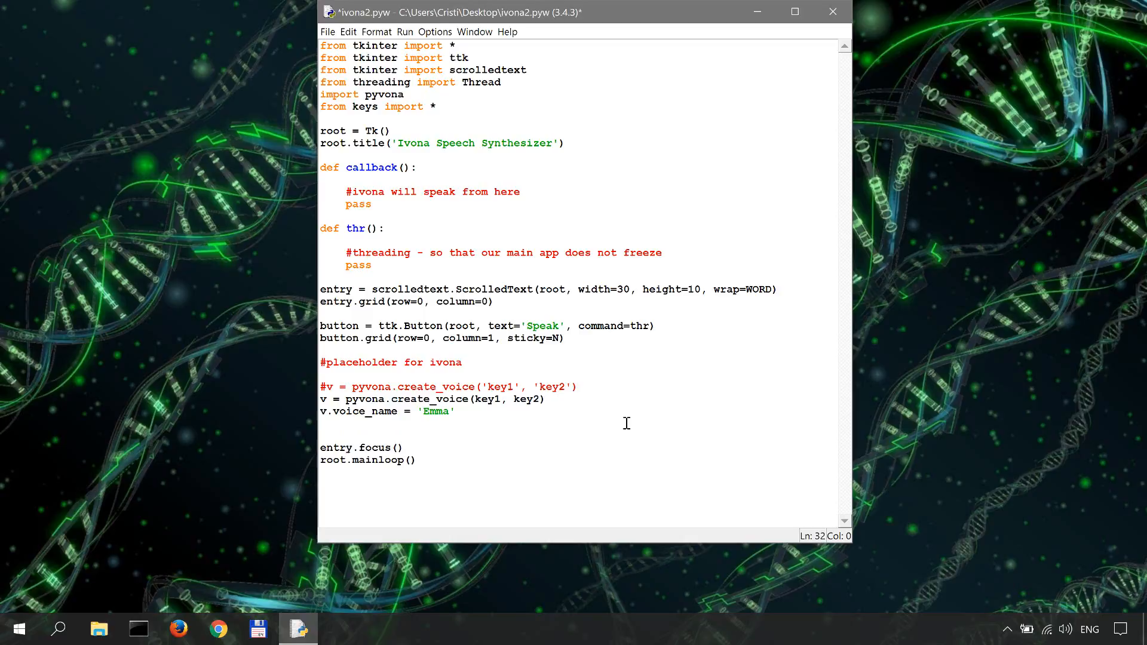
Step: Add v.speak('I have been initialized correctly!'), correct the typo, and save ivona2.pyw
type("v")
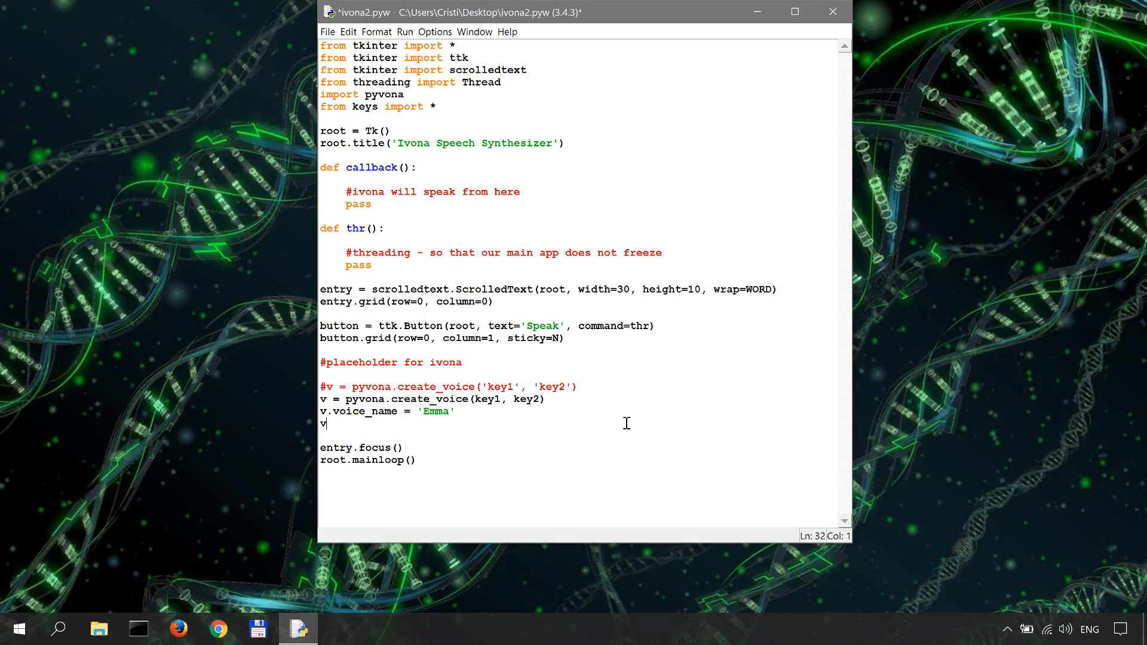
type(".spe")
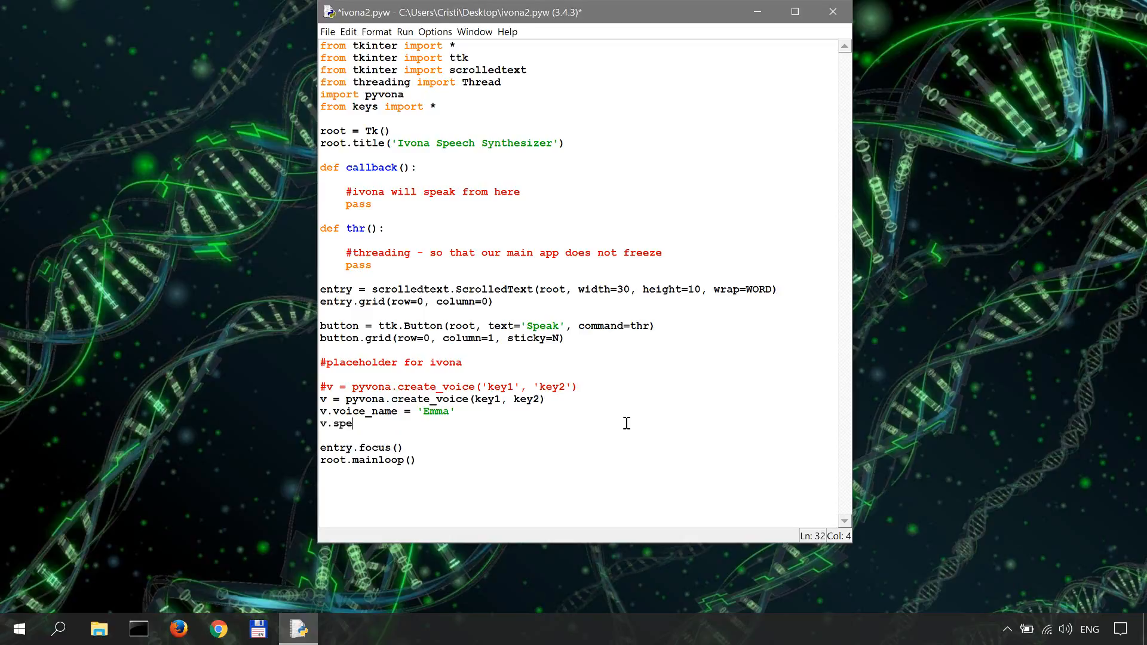
type("ak(")
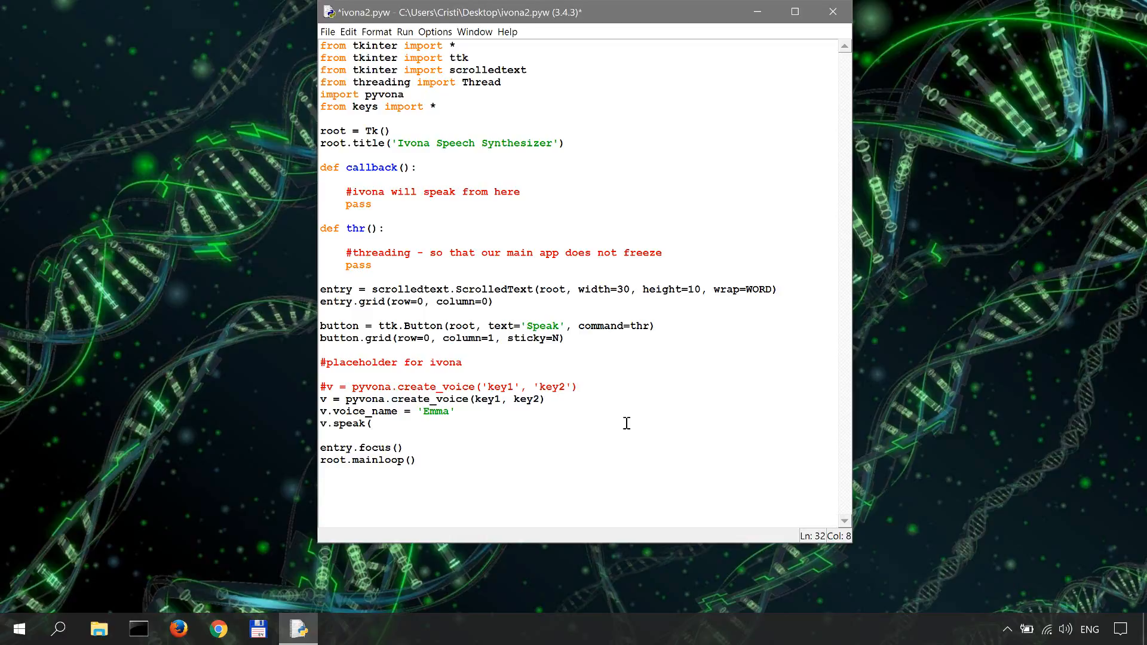
type("'")
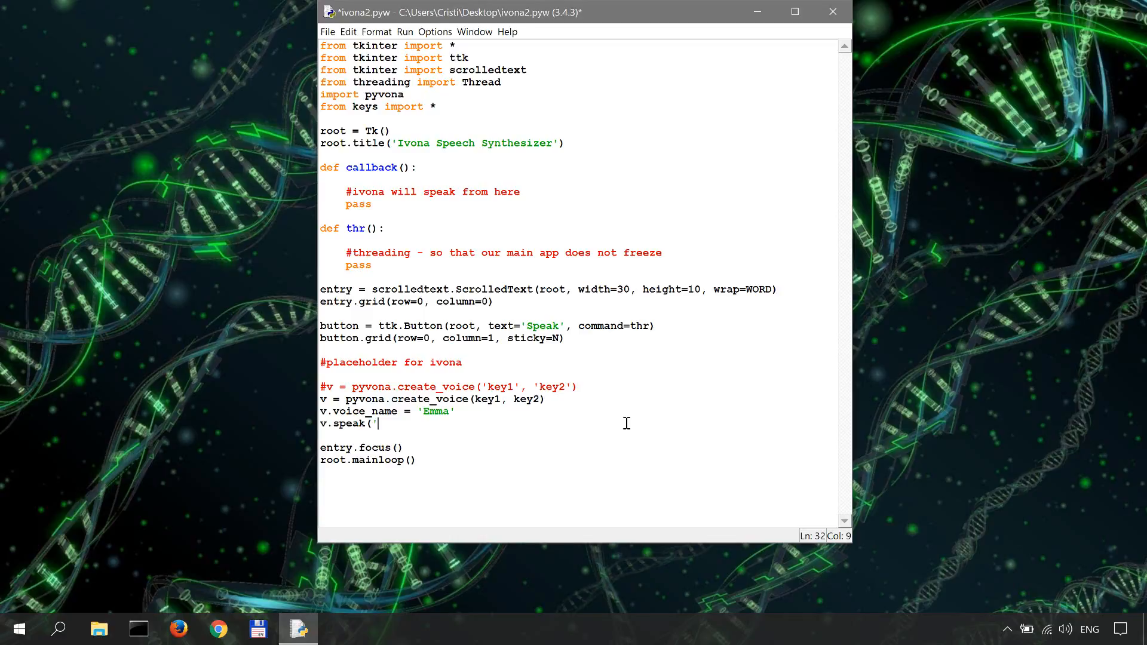
type("I")
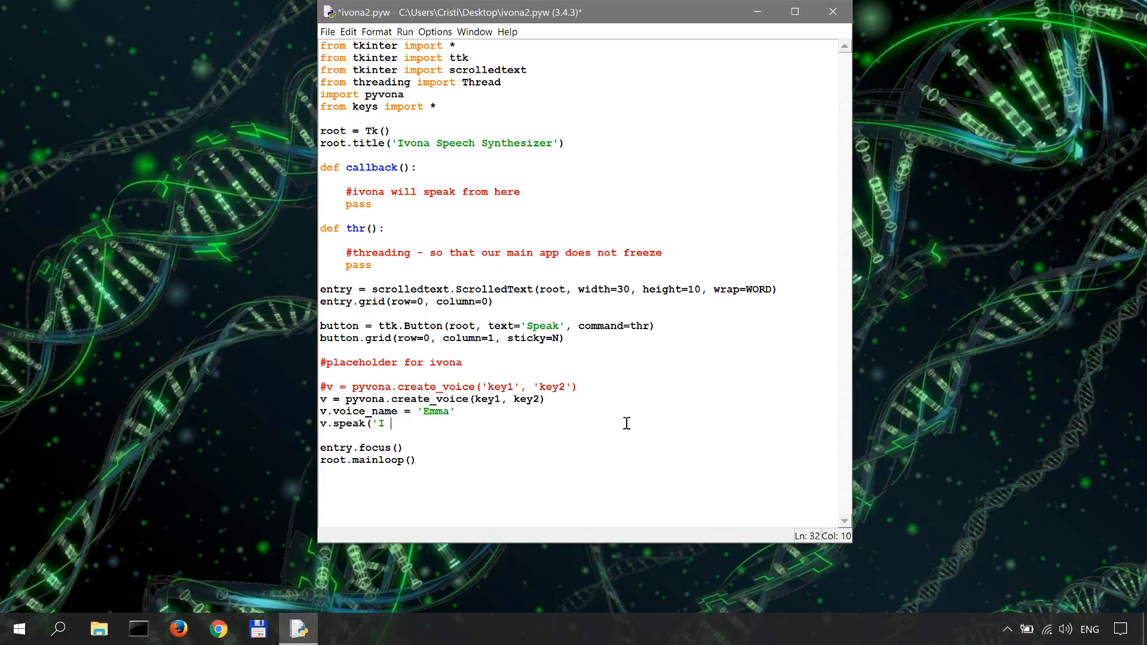
type("have")
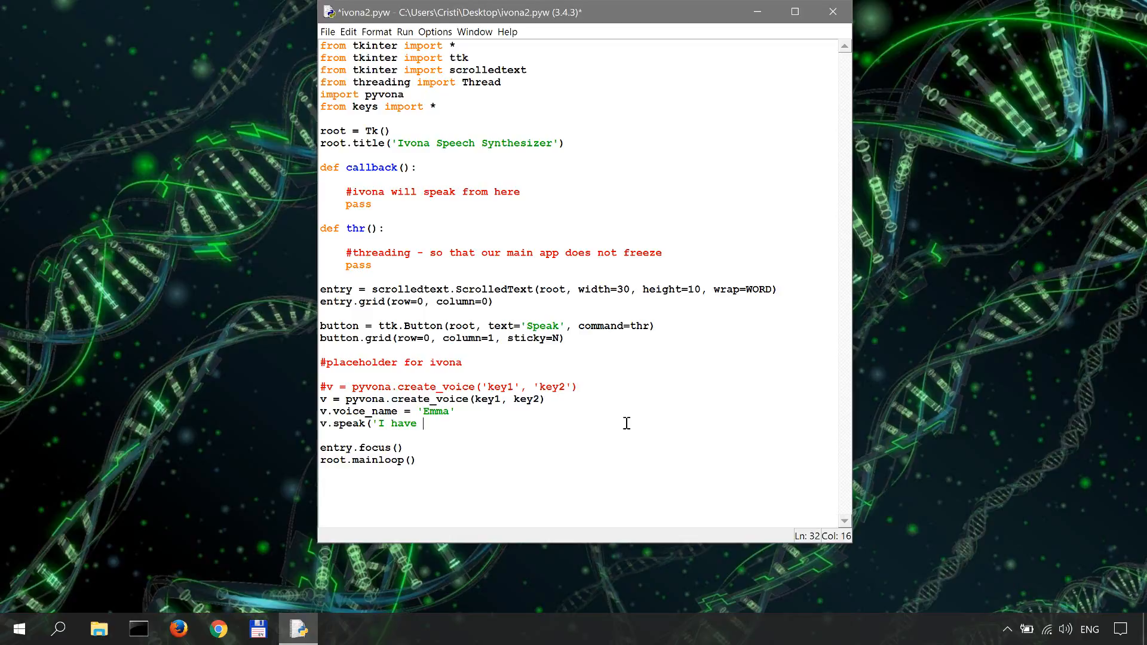
type("benn initi")
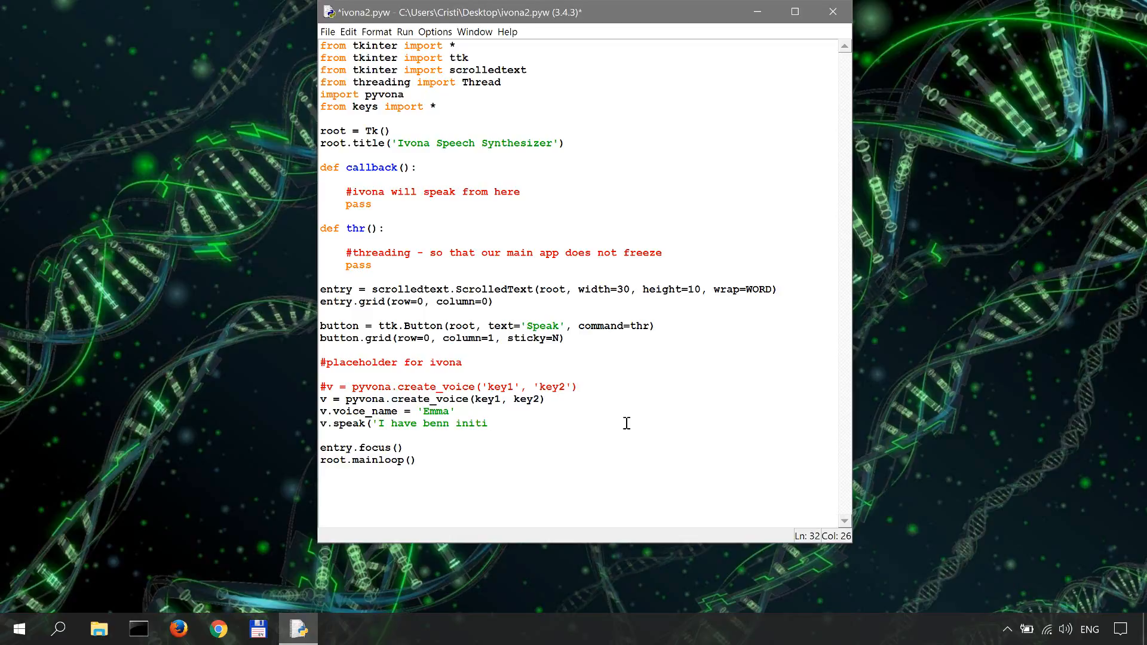
type("alized")
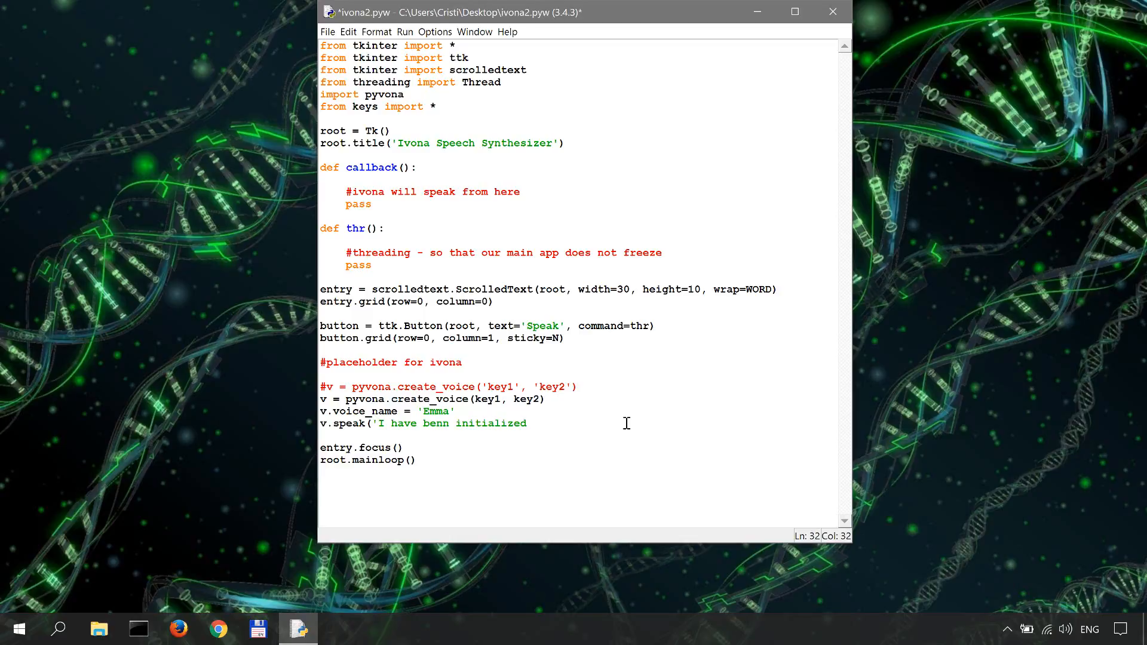
key("BackSpace")
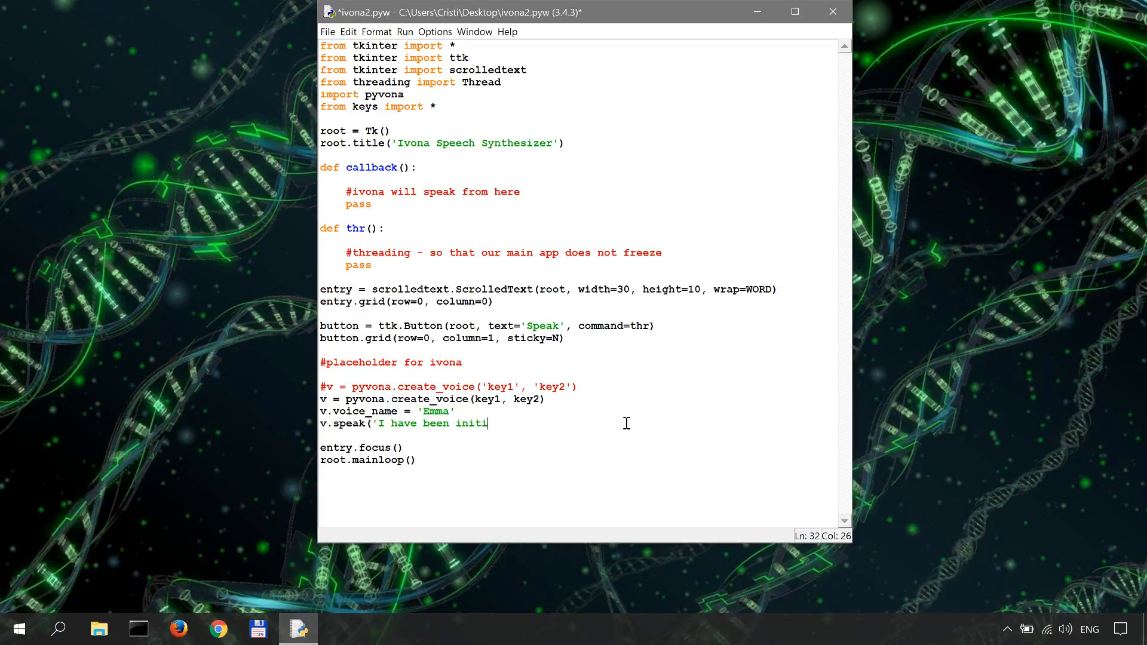
type("alized corre")
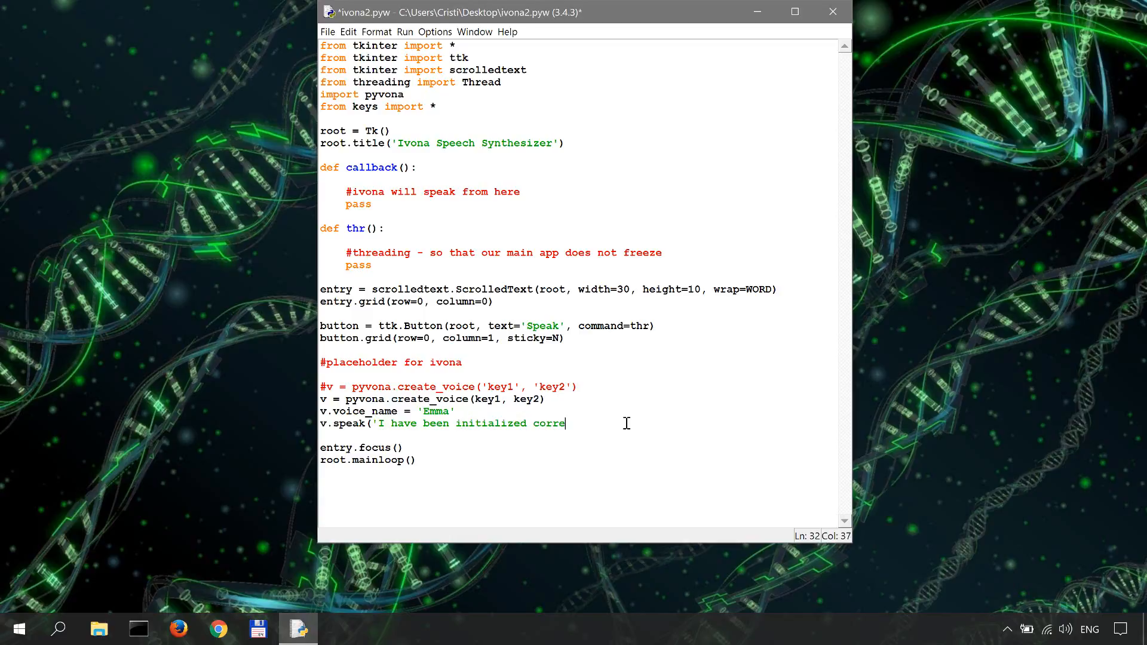
type("ctly!')")
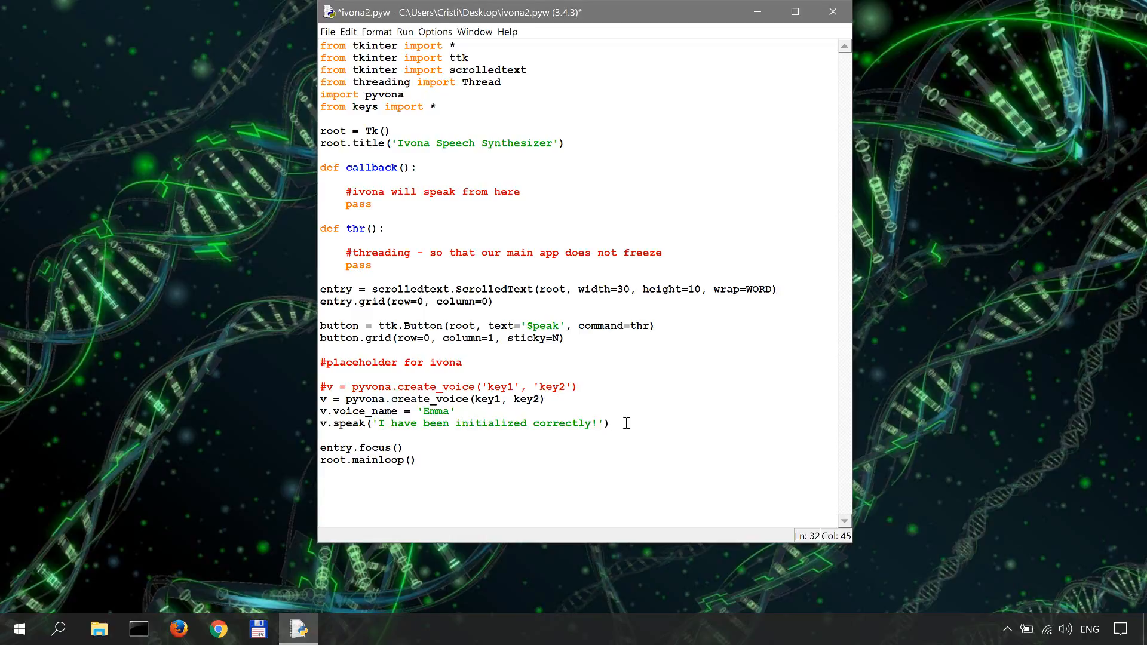
key("ctrl+s")
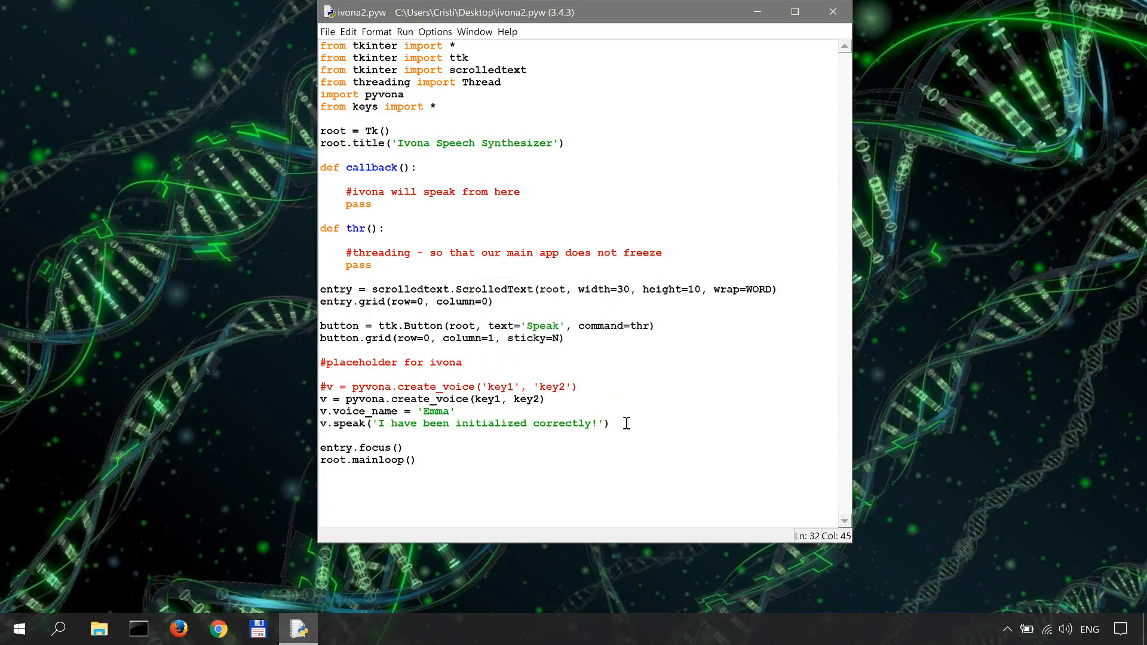
Step: Run ivona2.pyw with F5, then close the Ivona Speech Synthesizer app and the Python shell
key("F5")
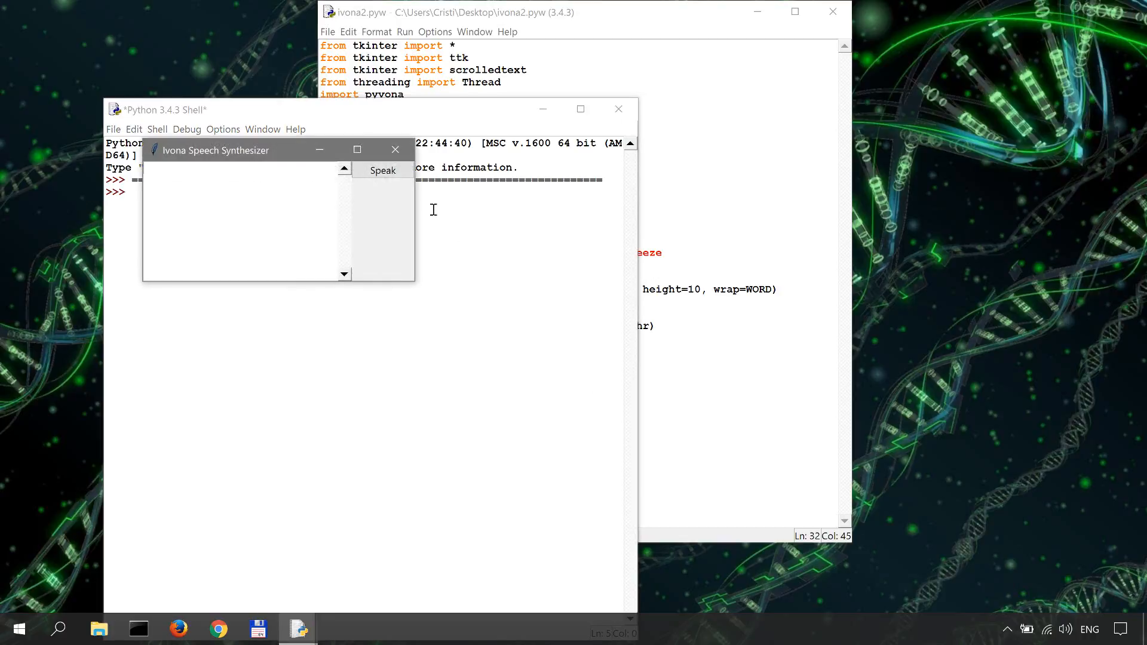
left_click(394, 150)
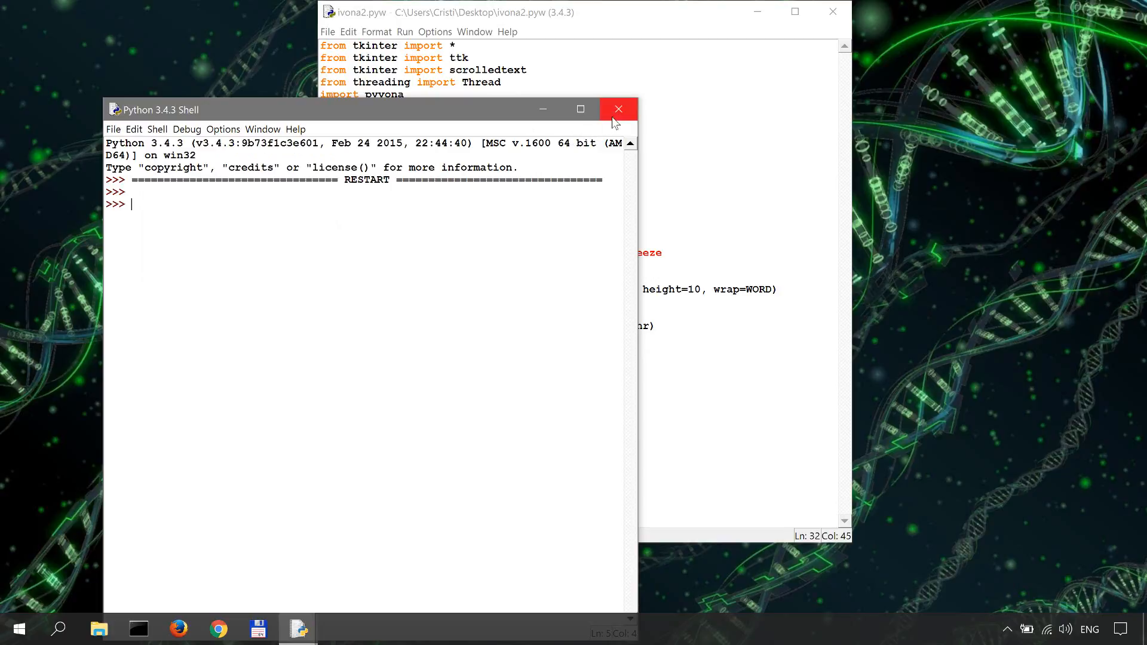
left_click(618, 109)
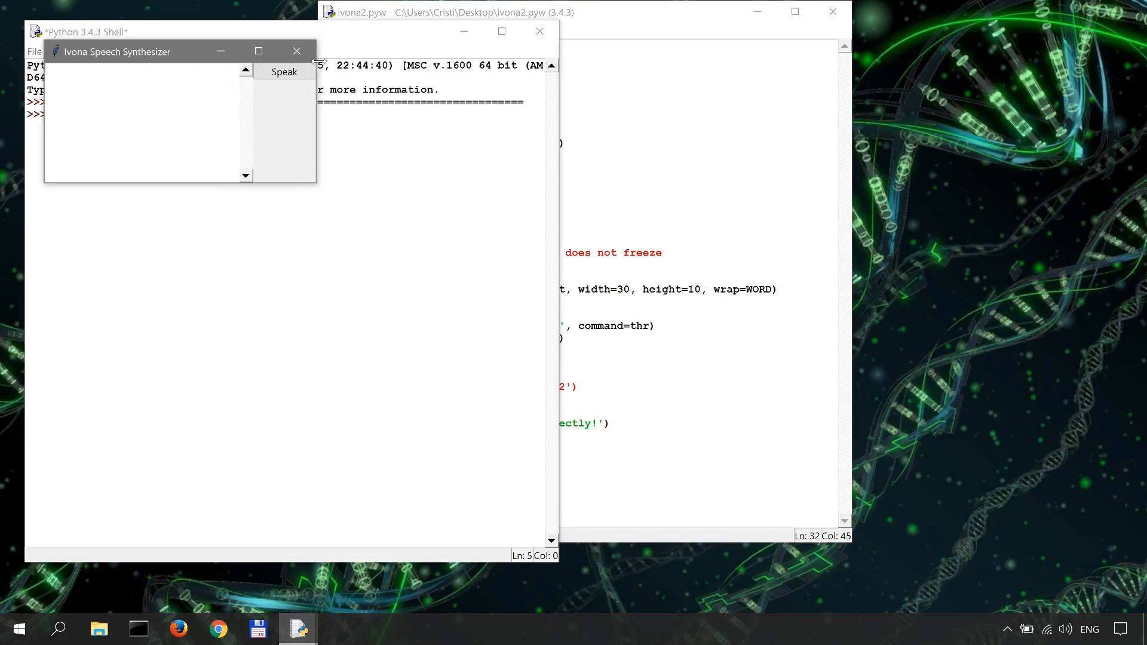
left_click(296, 50)
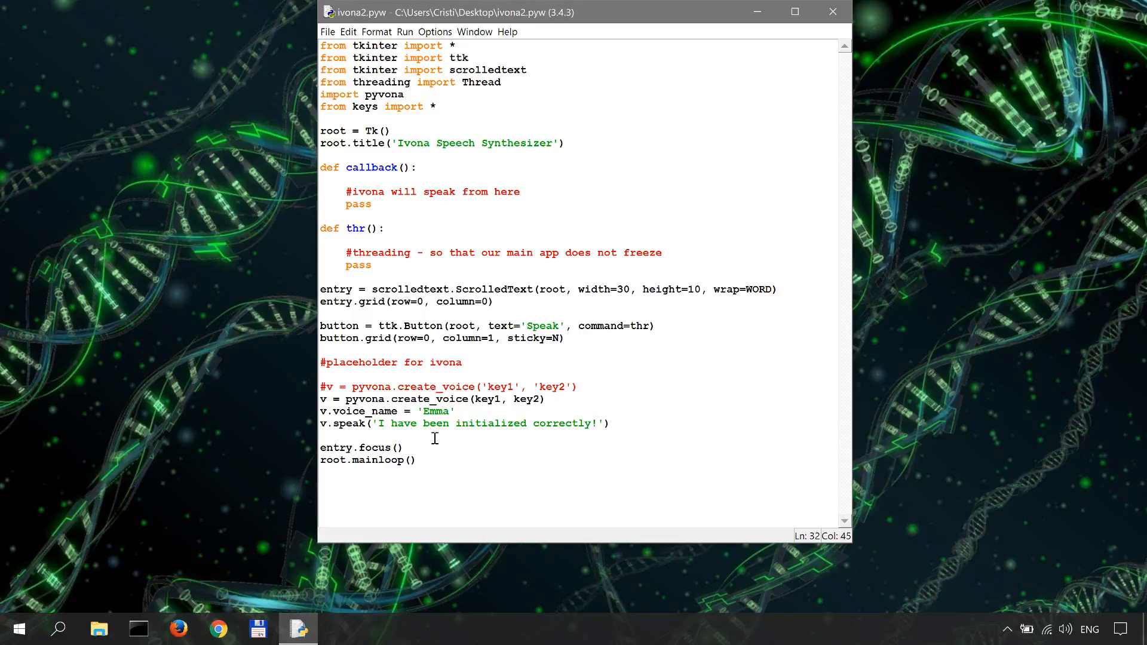
left_click(610, 423)
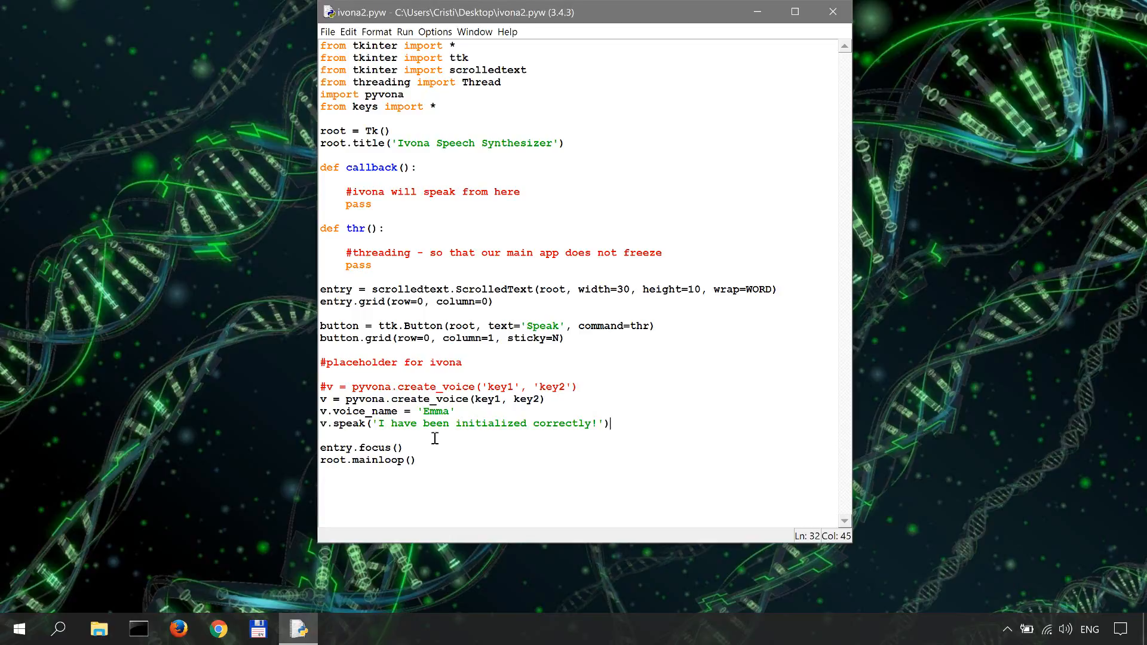